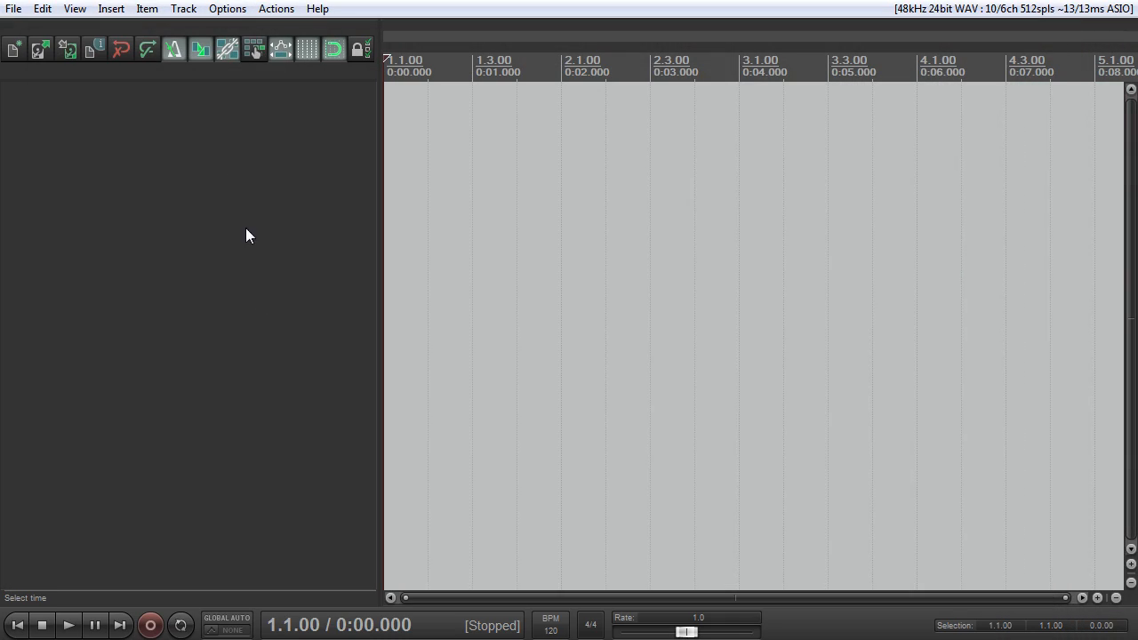
pyautogui.moveTo(436, 248)
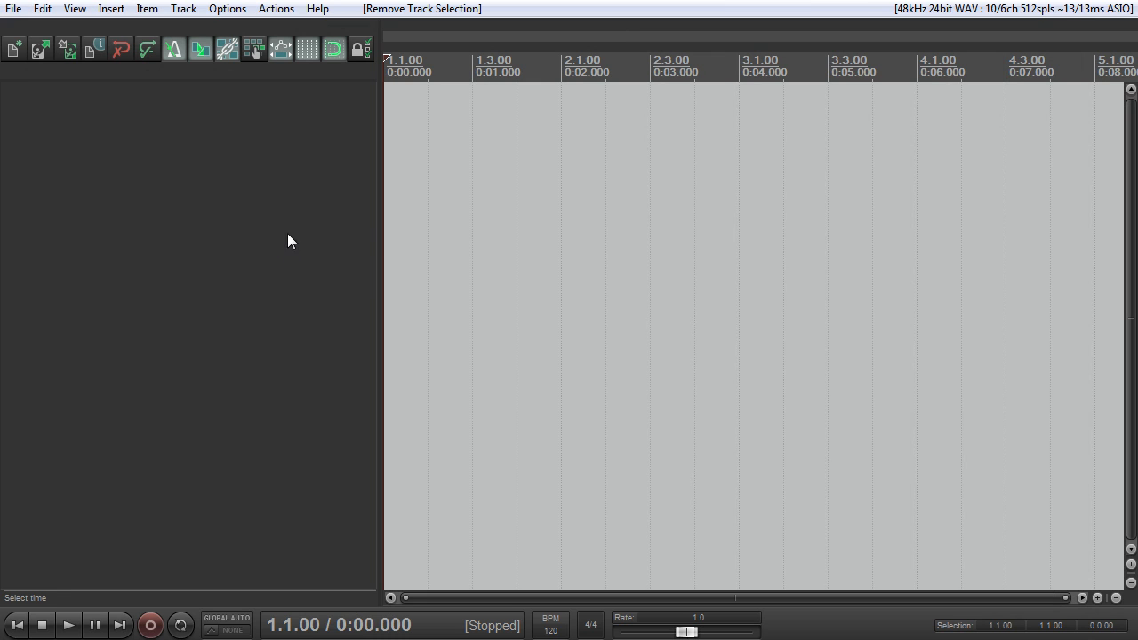
pyautogui.moveTo(295, 193)
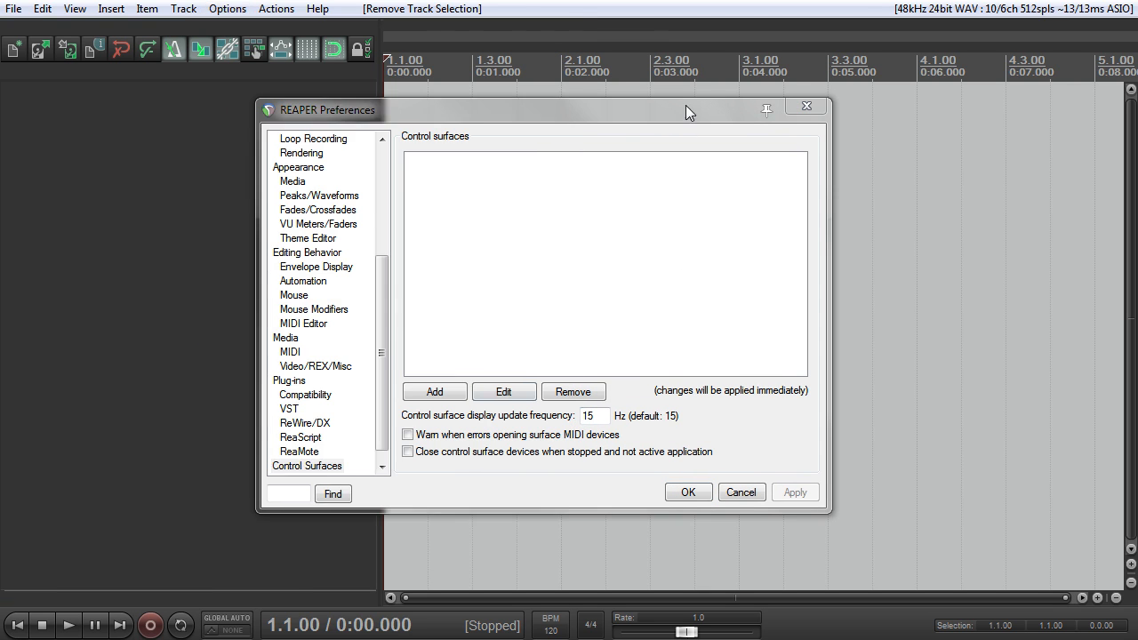
# From Preferences' Control Surfaces page, start adding a new control surface
pyautogui.click(307, 138)
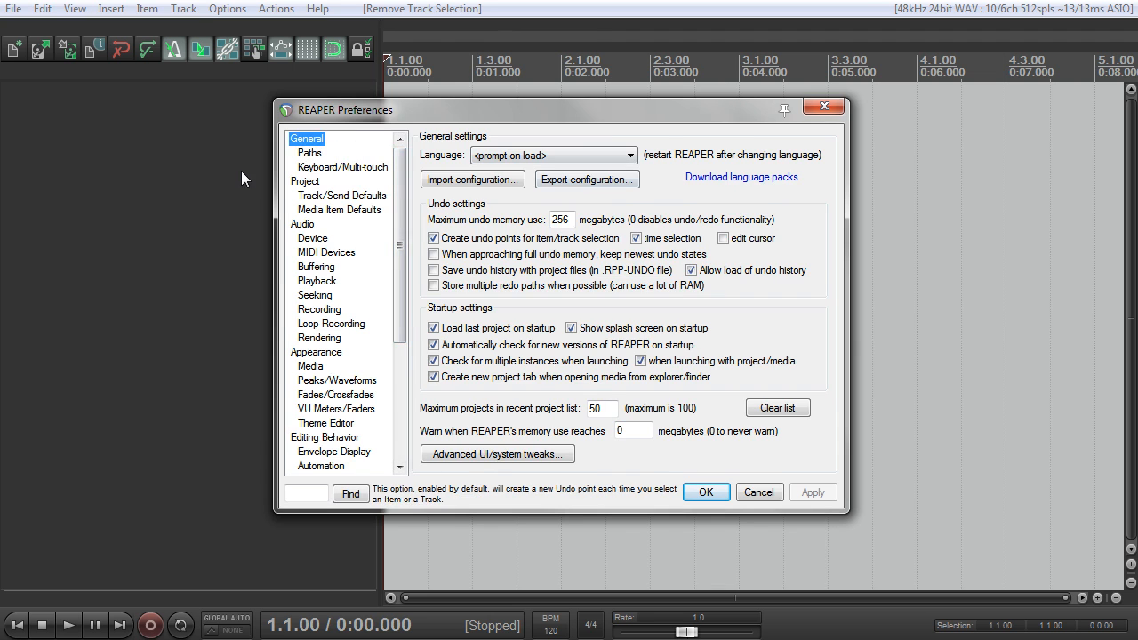
pyautogui.click(326, 451)
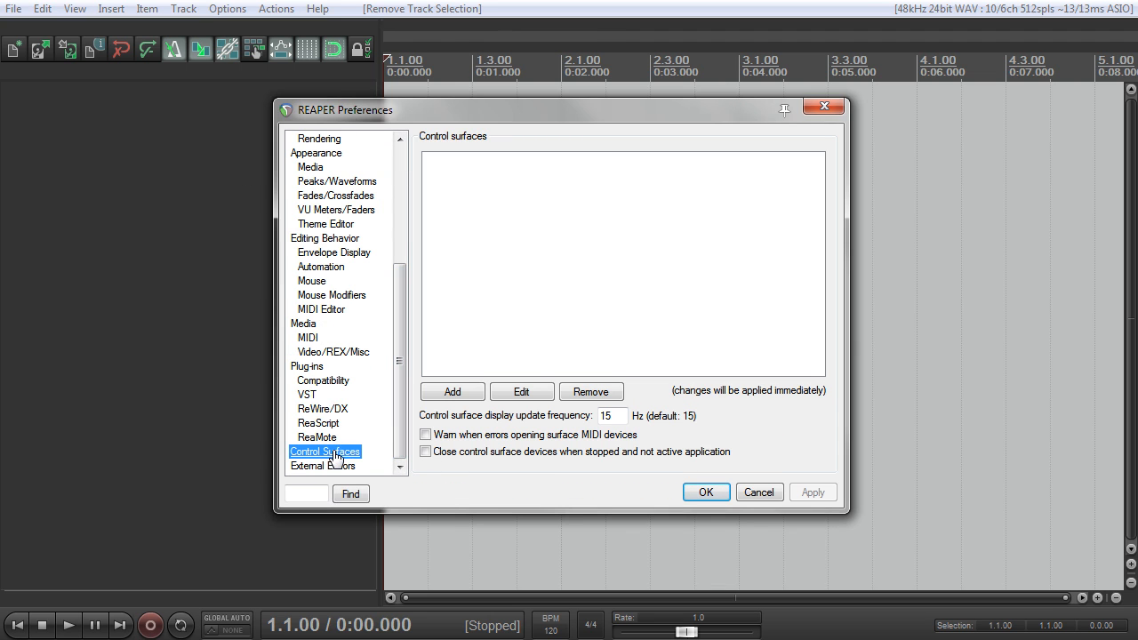
pyautogui.click(451, 391)
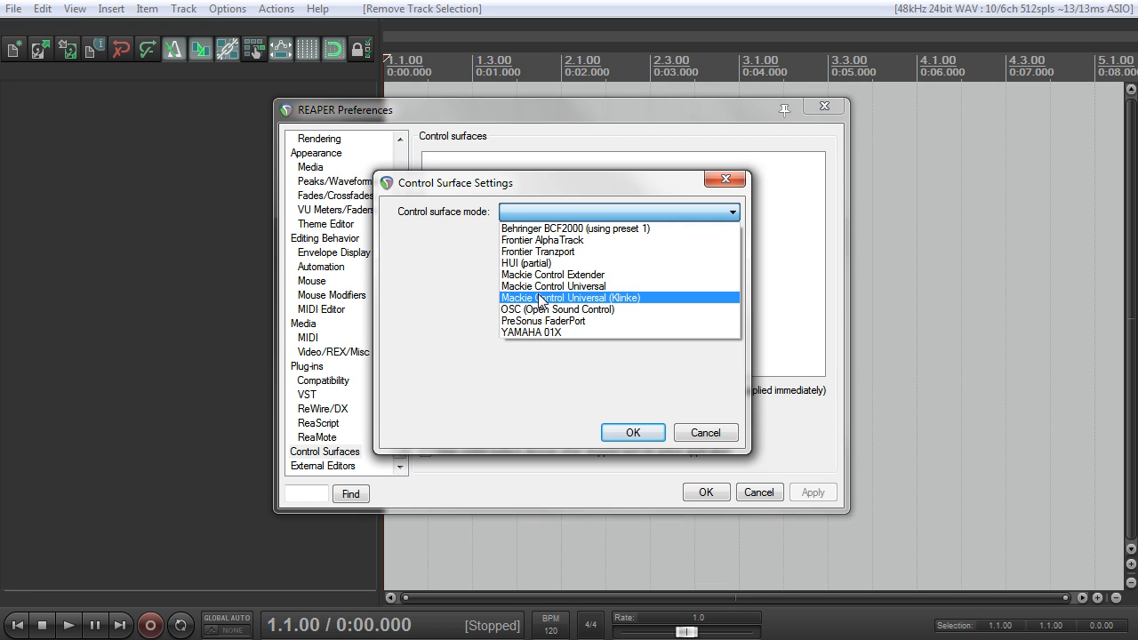
pyautogui.moveTo(553, 309)
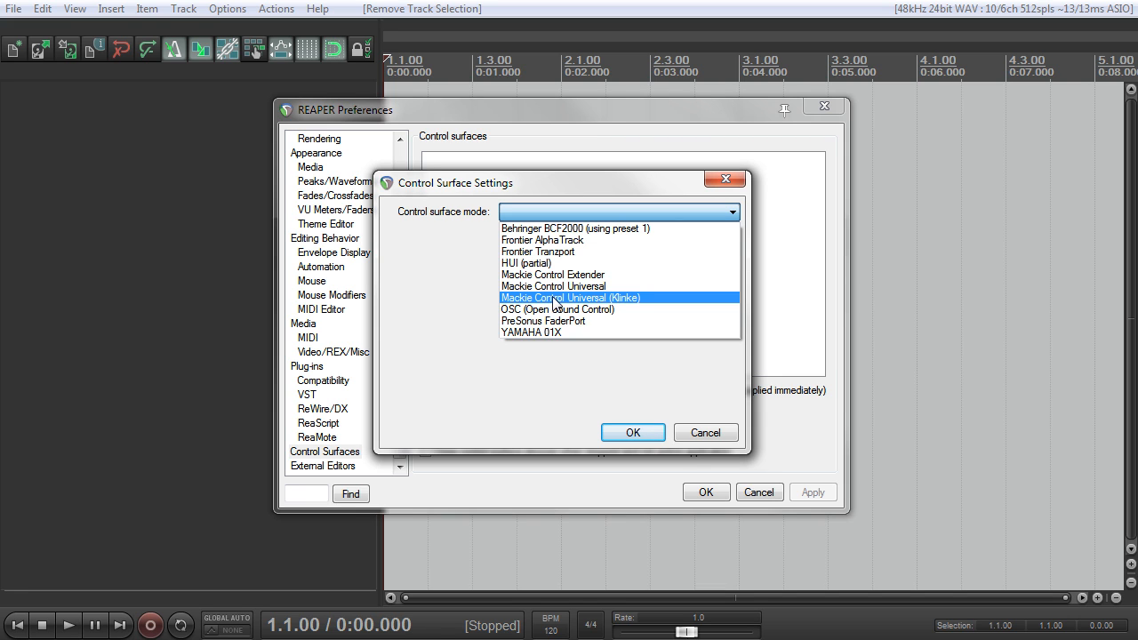
pyautogui.moveTo(652, 306)
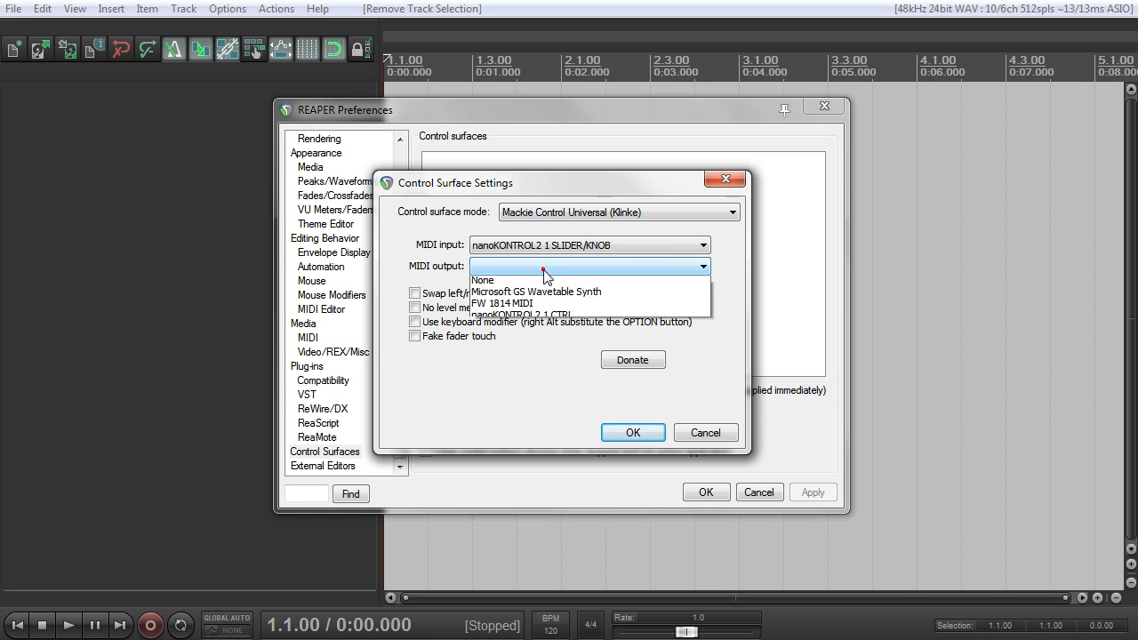
pyautogui.moveTo(541, 317)
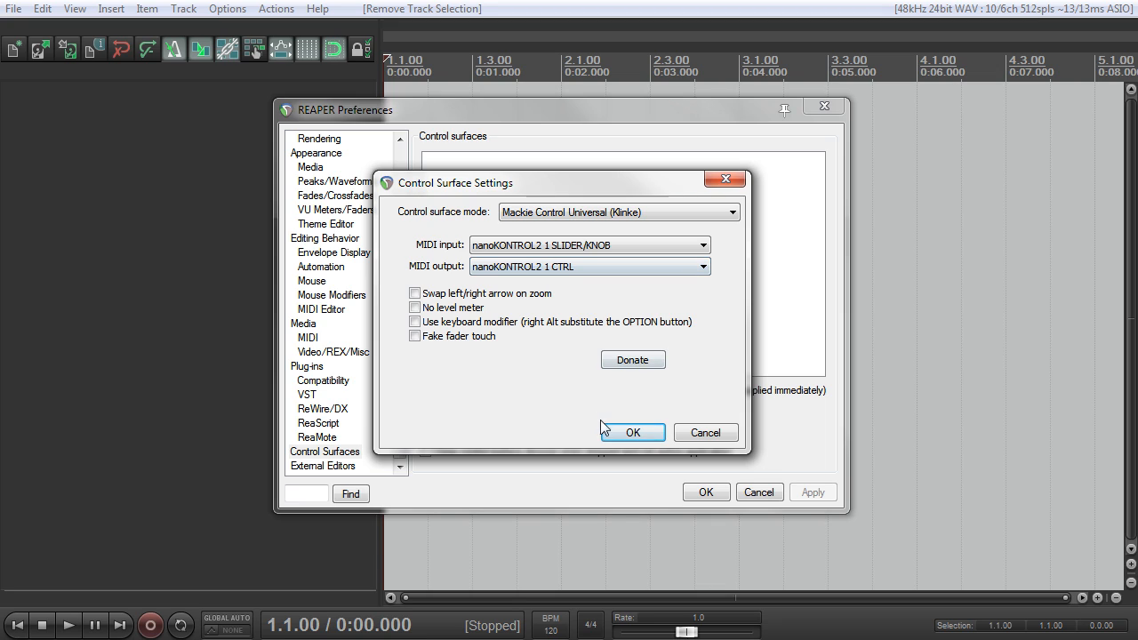
# Confirm the Mackie Control (Klinke) surface with nanoKONTROL2 SLIDER/KNOB input and CTRL output
pyautogui.click(632, 432)
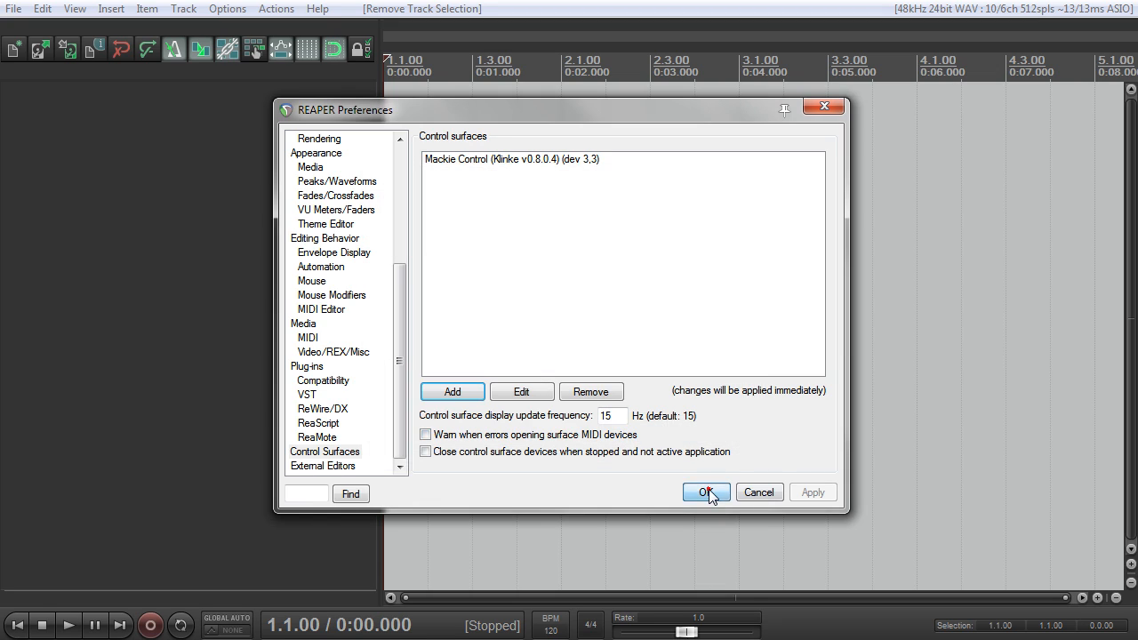
# Close Preferences, then run play, pause, resume and stop on the transport
pyautogui.click(705, 492)
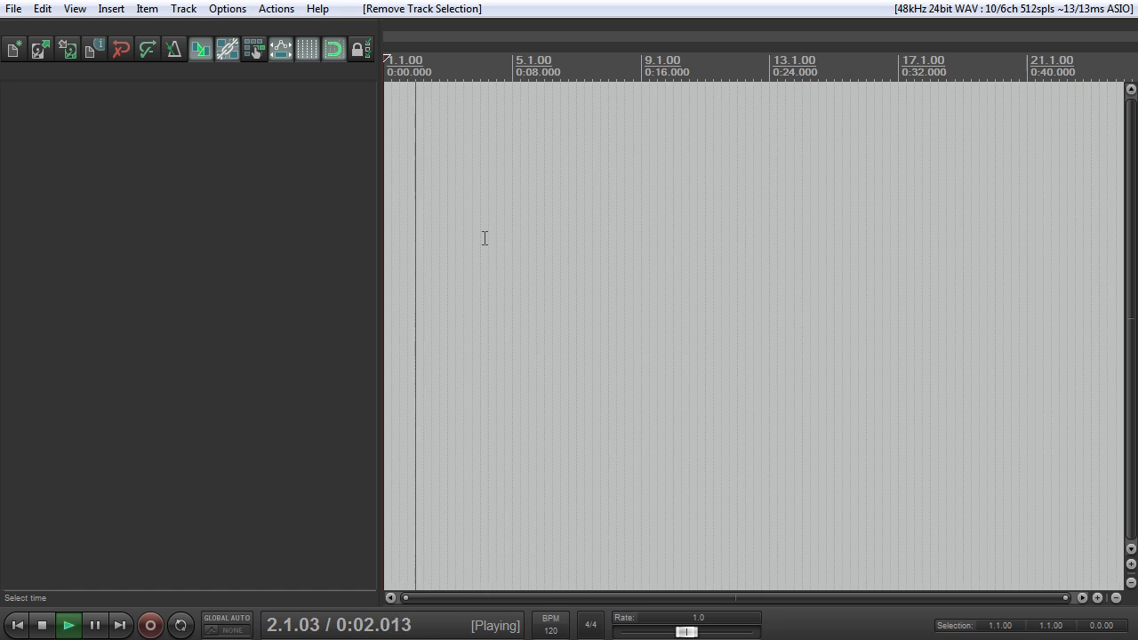
pyautogui.click(95, 625)
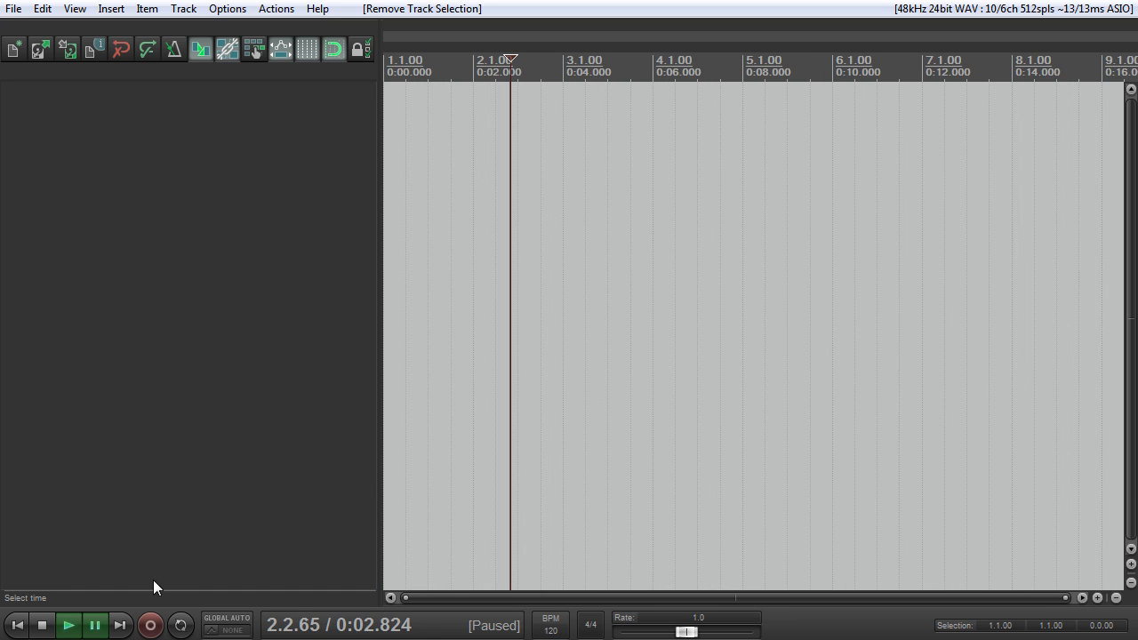
pyautogui.click(68, 625)
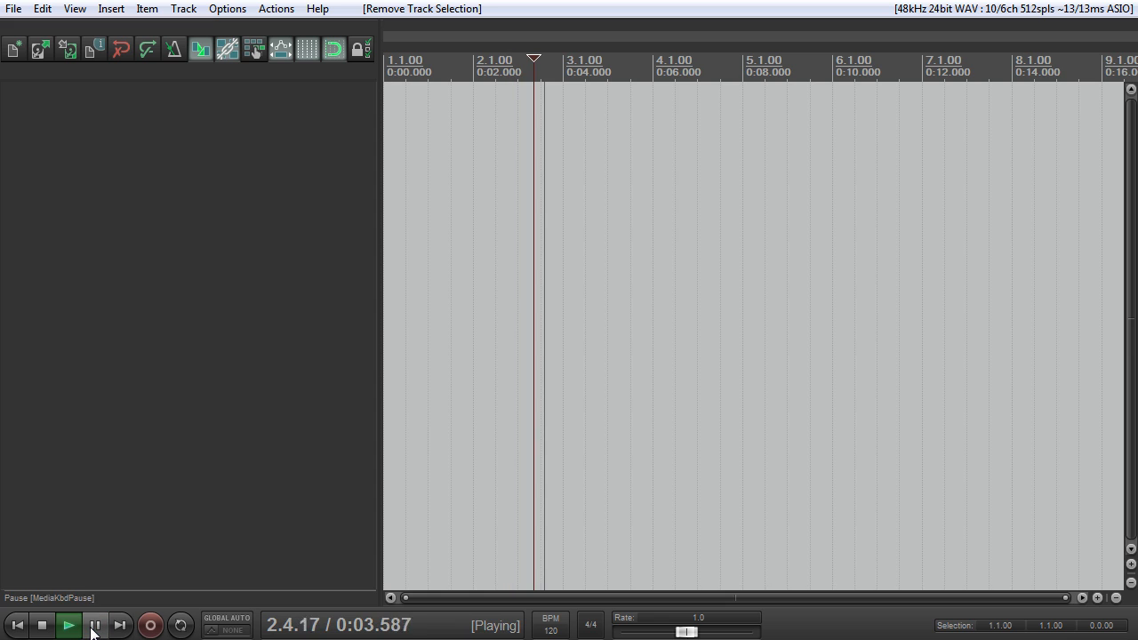
pyautogui.click(94, 625)
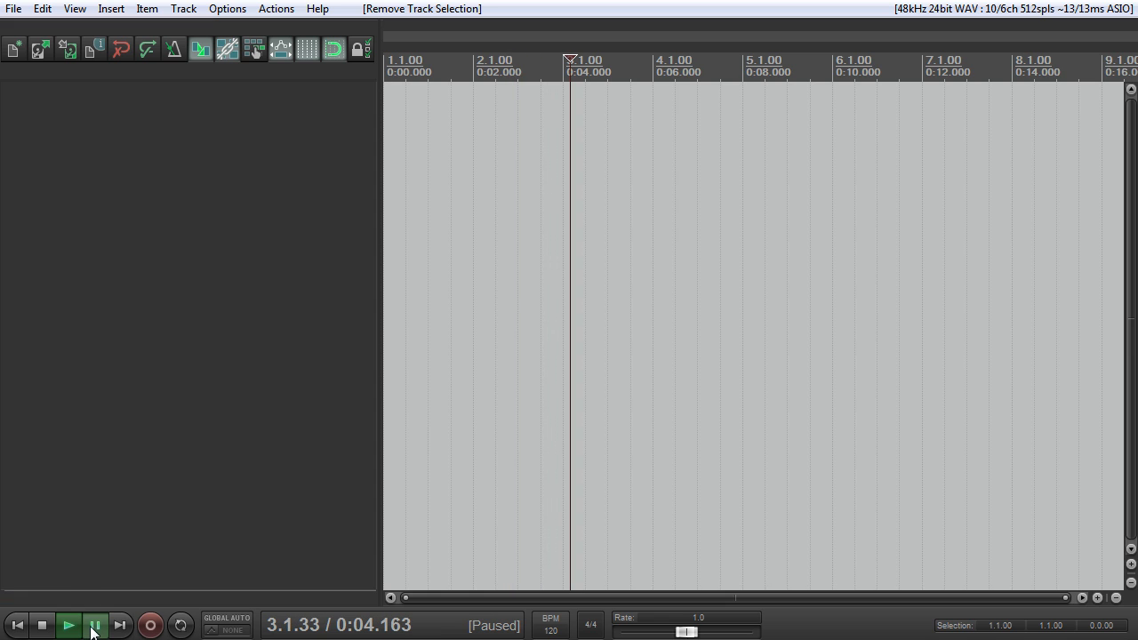
pyautogui.click(95, 625)
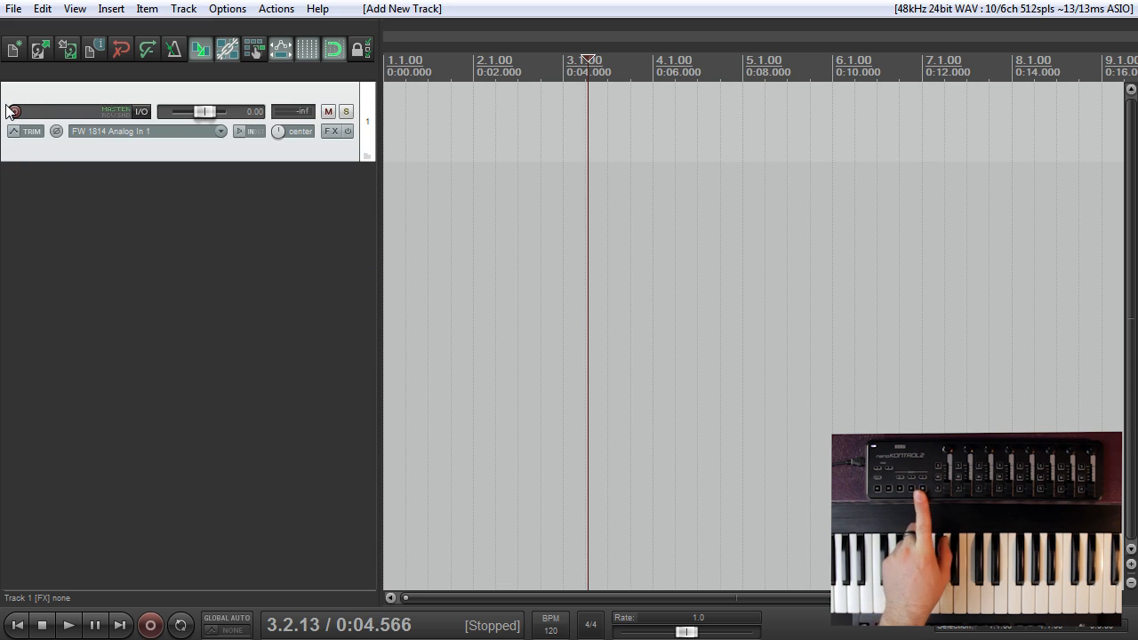
# Arm the new track, record a short test clip and delete it
pyautogui.click(13, 111)
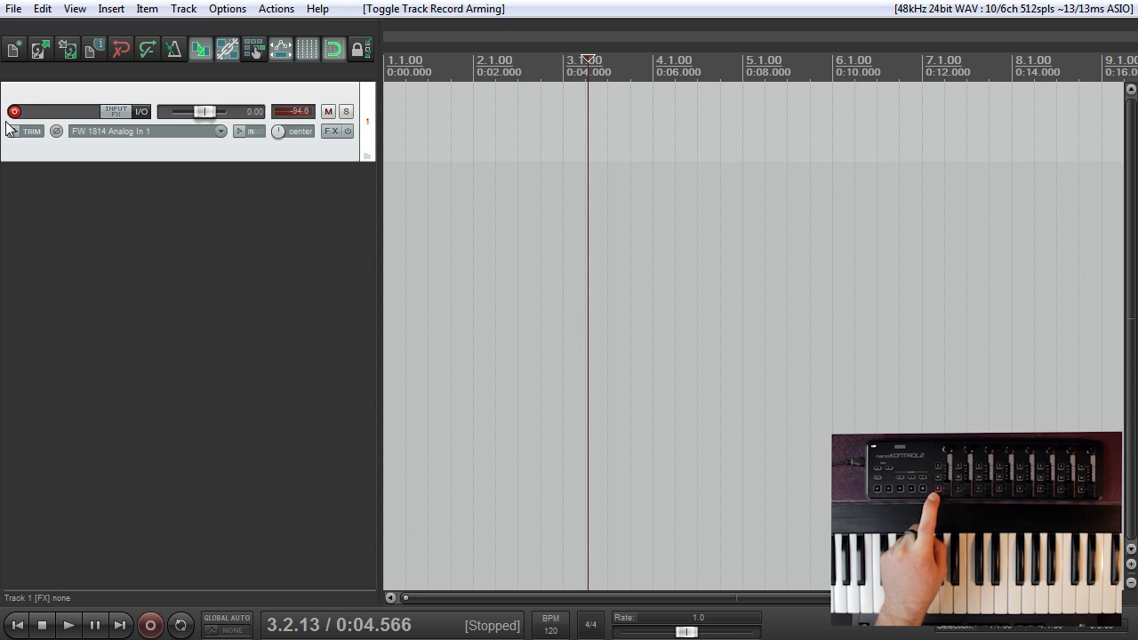
pyautogui.click(69, 625)
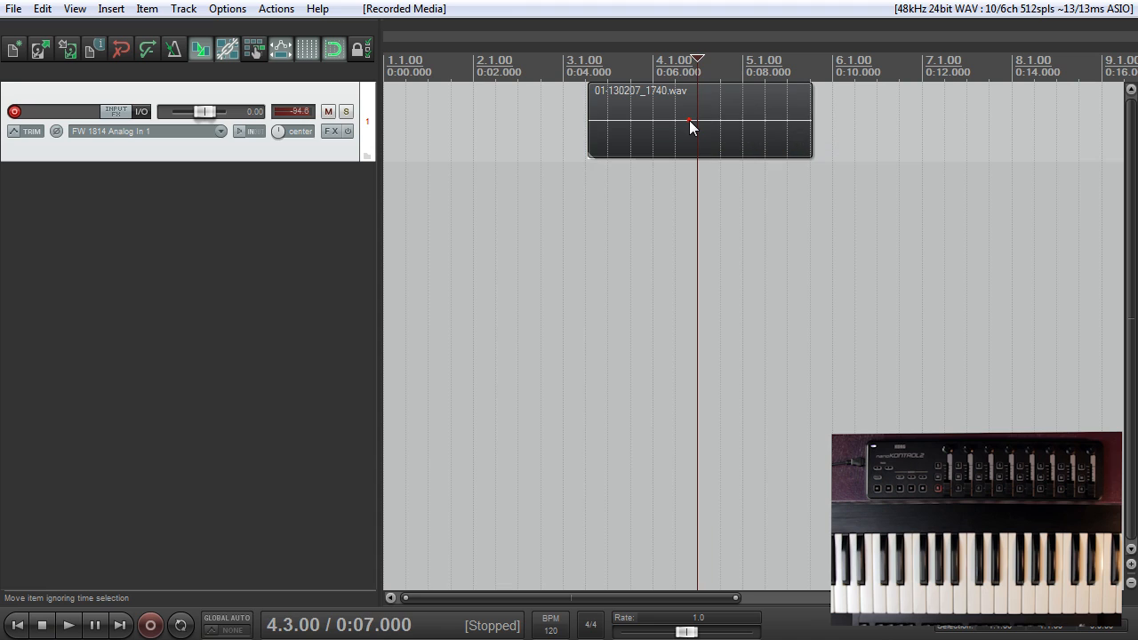
pyautogui.press('Delete')
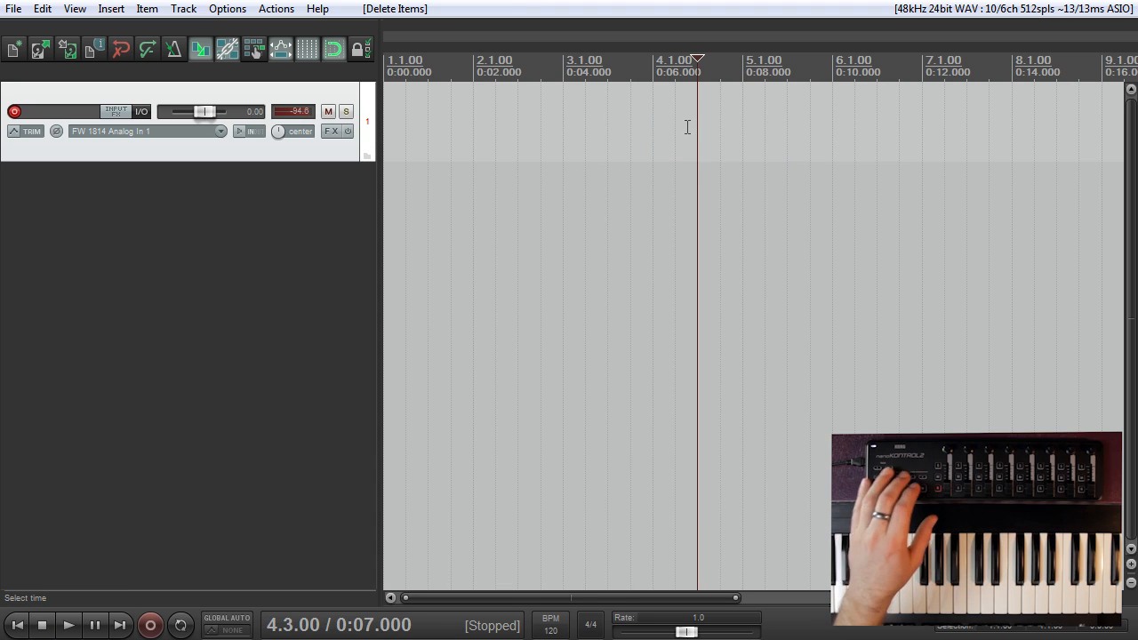
pyautogui.click(542, 67)
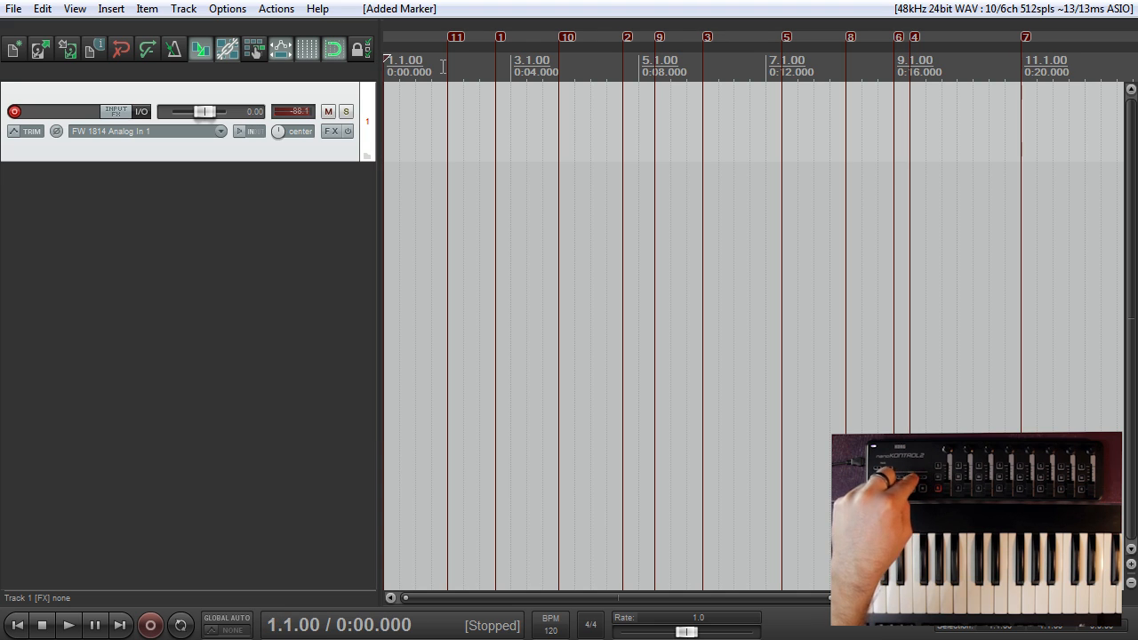
# Drop numbered markers along the timeline at different playhead positions
pyautogui.click(705, 58)
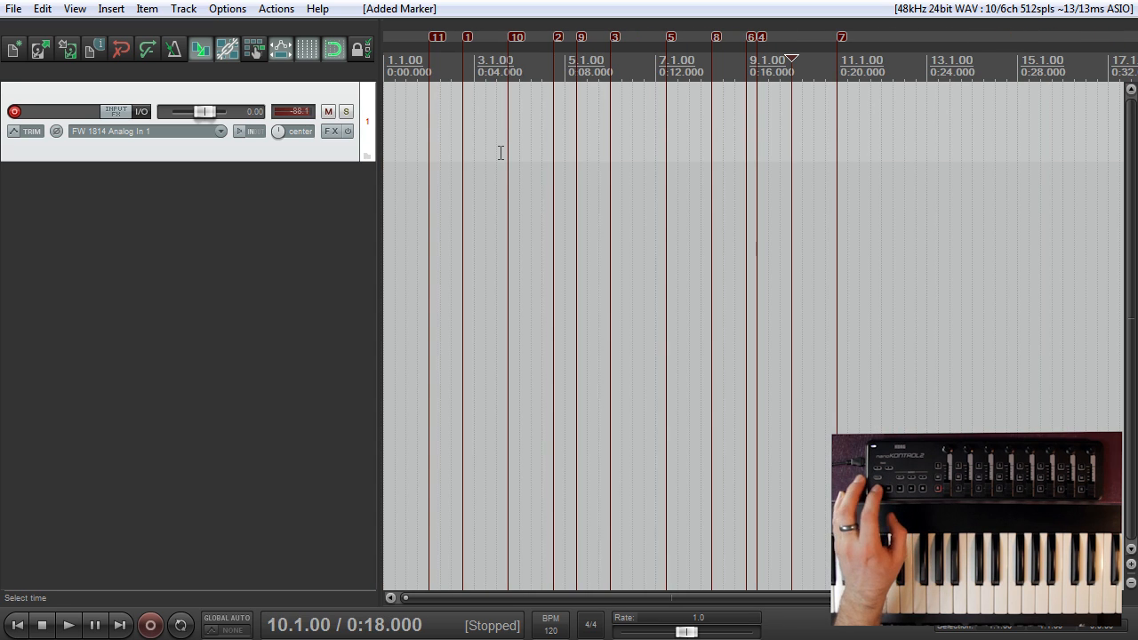
pyautogui.click(656, 57)
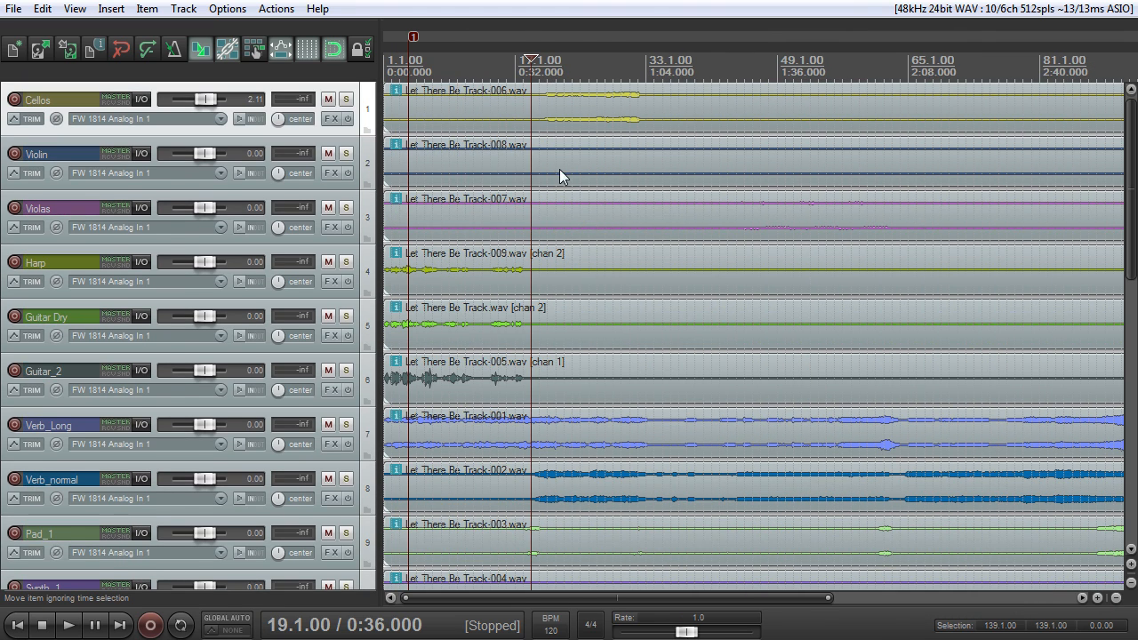
pyautogui.moveTo(585, 146)
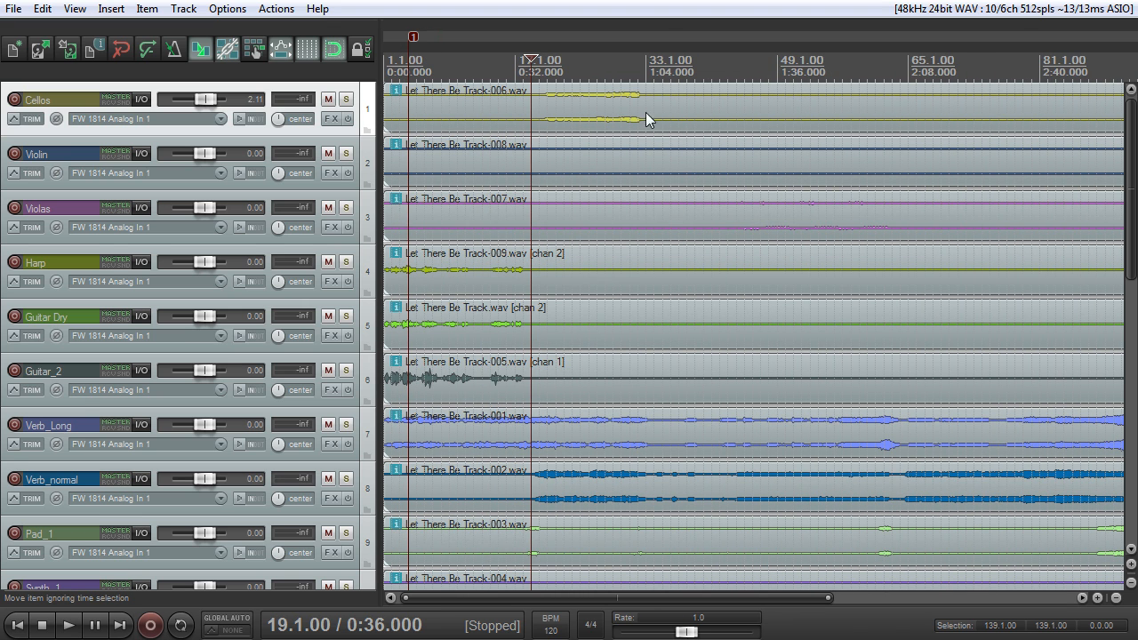
pyautogui.moveTo(749, 233)
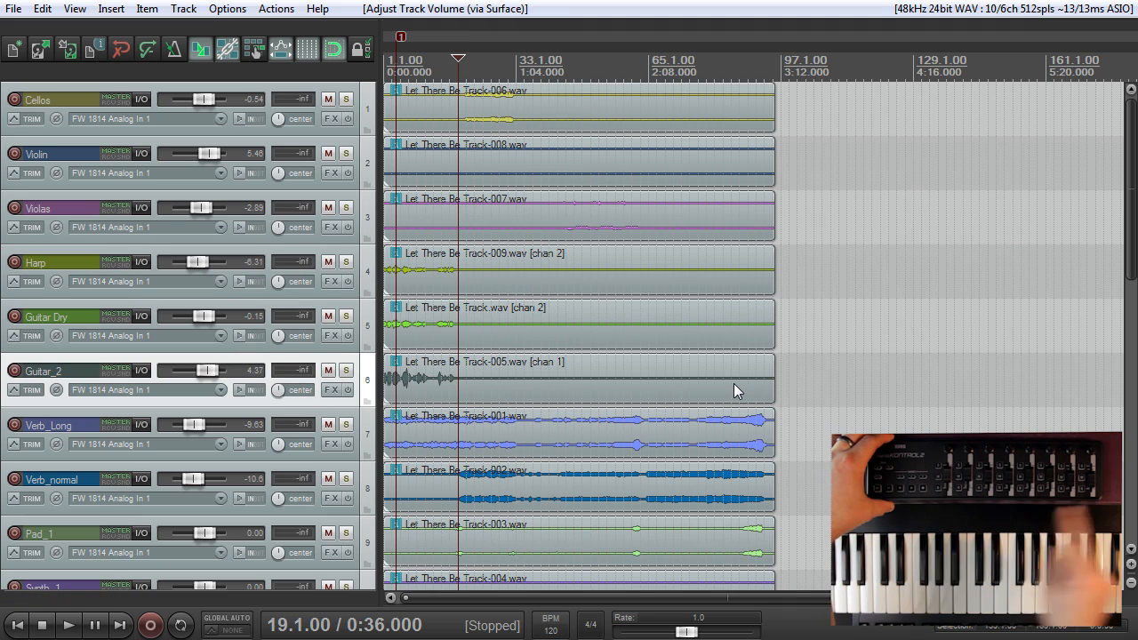
pyautogui.moveTo(697, 390)
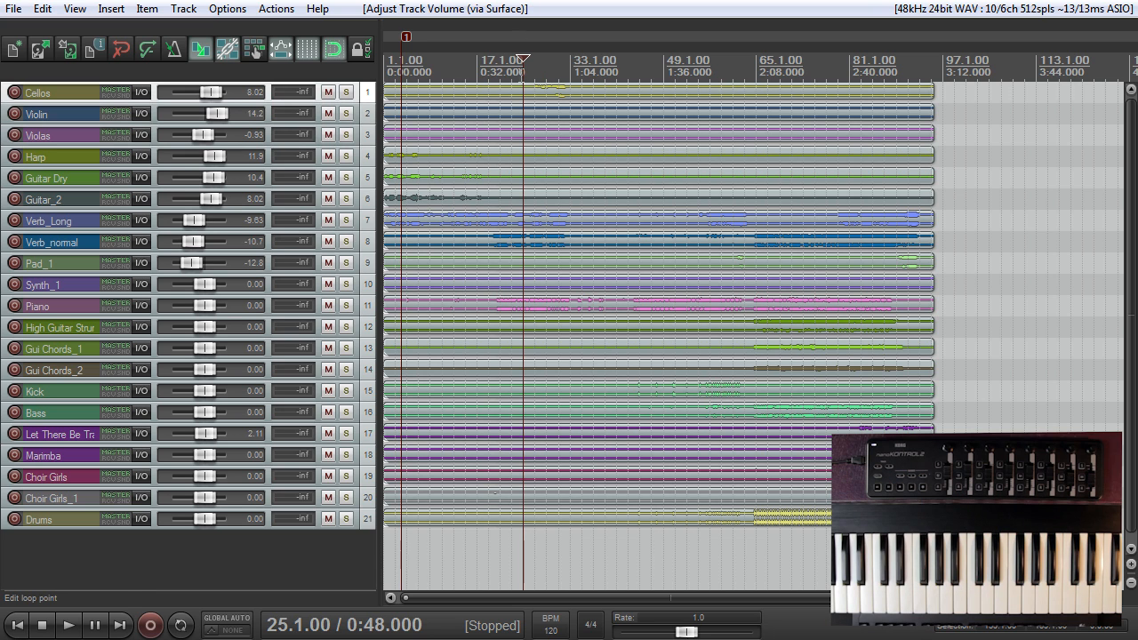
# Start playback while riding nanoKONTROL2 faders to set levels on Cellos through Pad_1
pyautogui.click(69, 625)
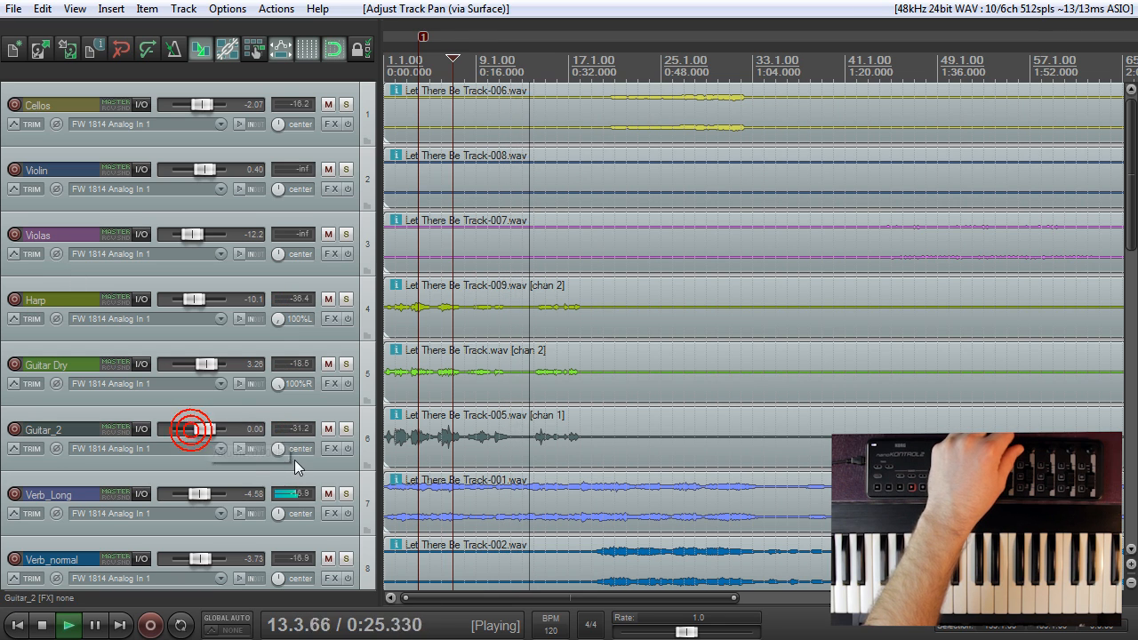
# Pan Guitar_2 fully right, then try a solo and clear it
pyautogui.moveTo(191, 430); pyautogui.dragTo(191, 299)
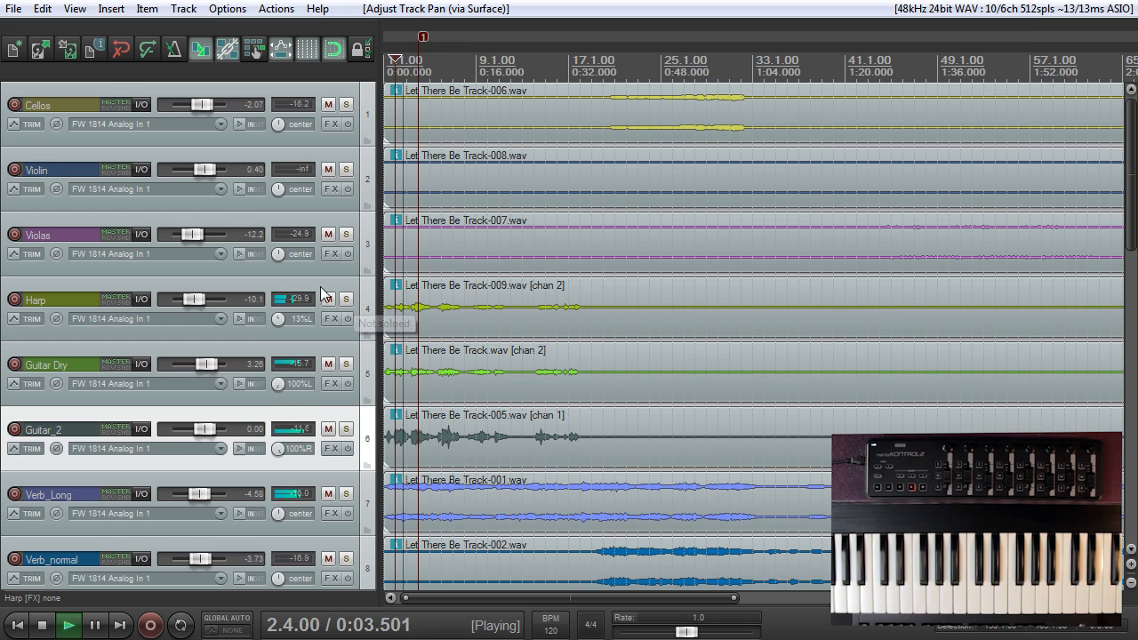
pyautogui.click(49, 363)
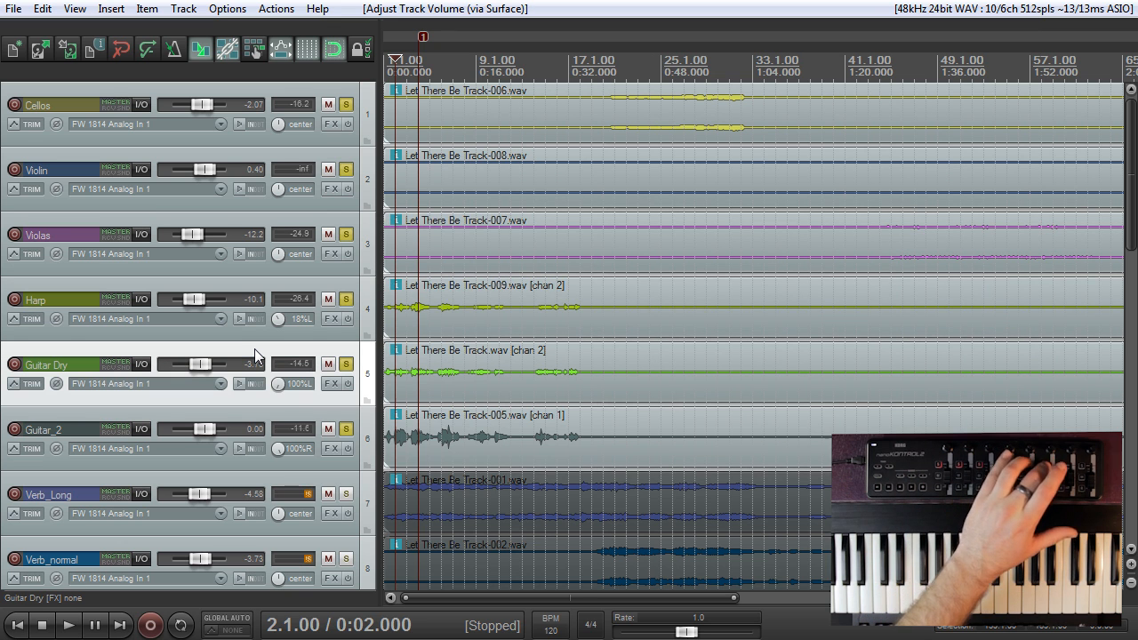
pyautogui.click(346, 559)
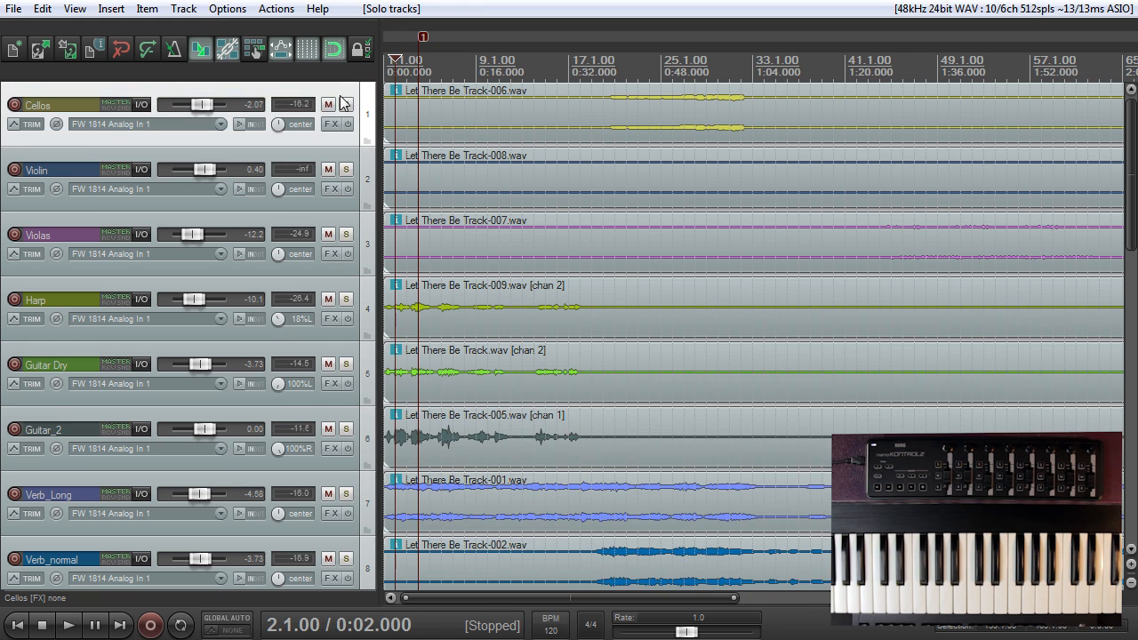
# Toggle mute and solo on the Cellos track, leaving both off
pyautogui.click(328, 104)
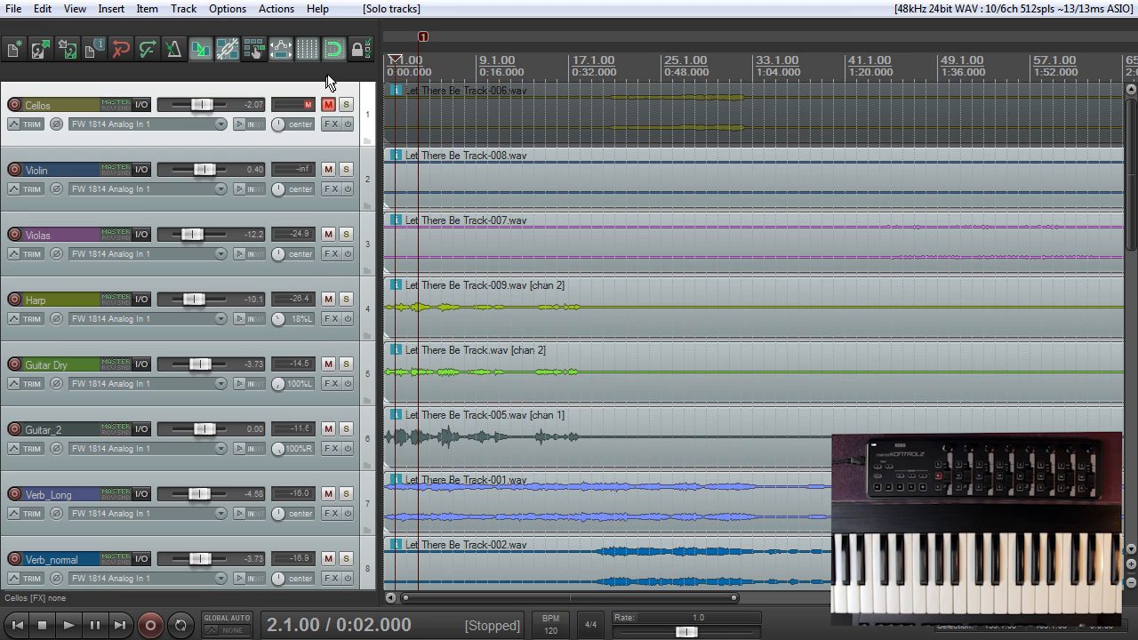
pyautogui.click(345, 104)
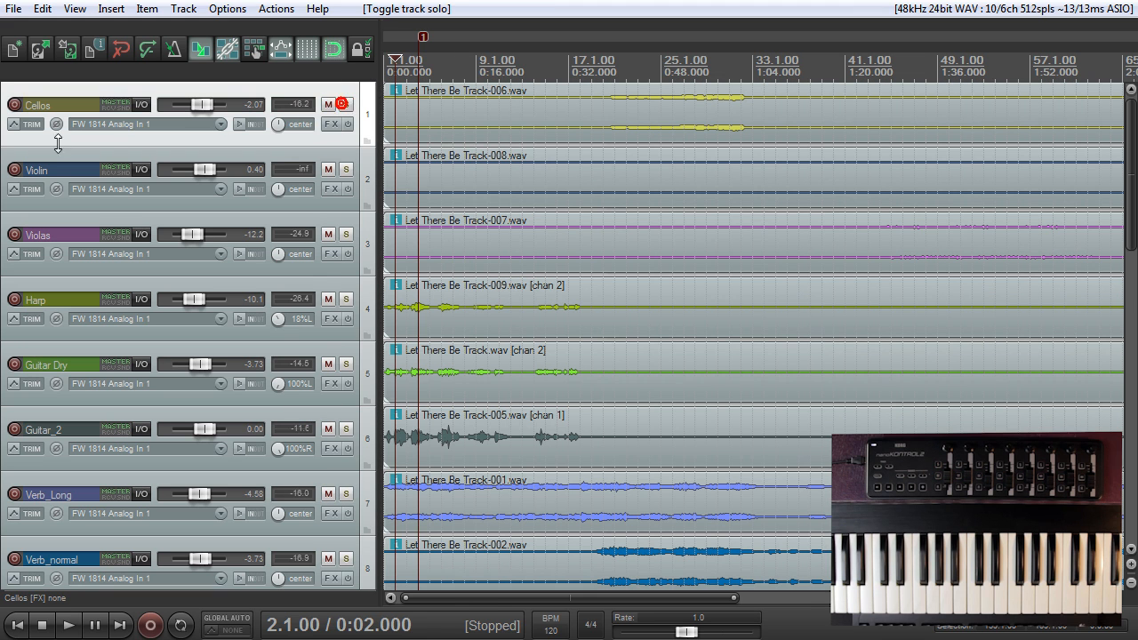
pyautogui.click(342, 103)
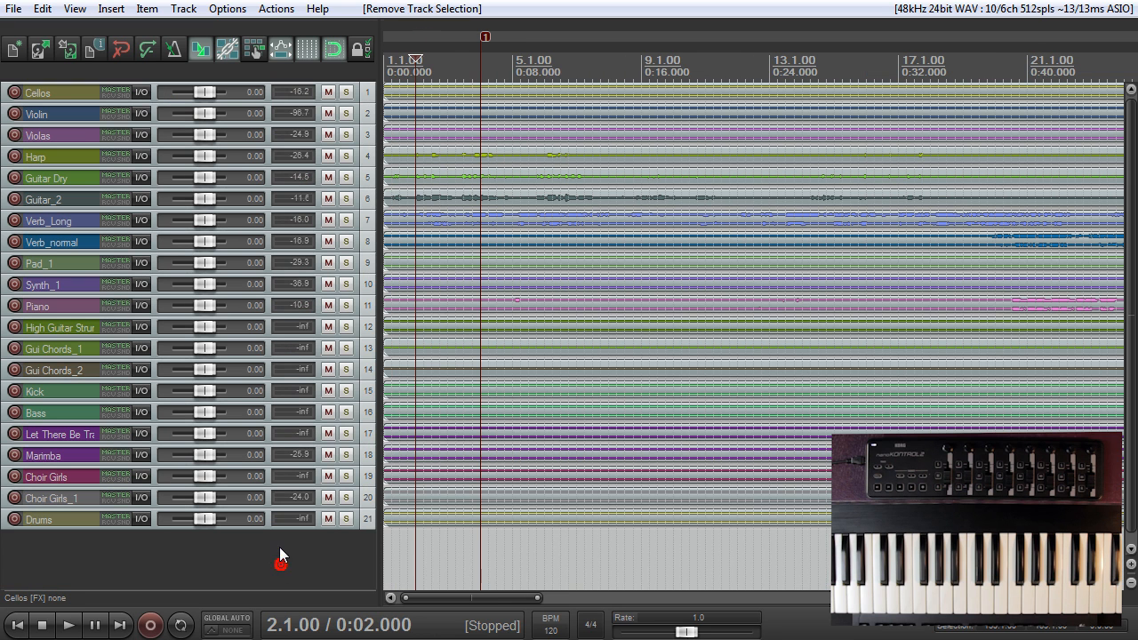
pyautogui.moveTo(205, 433)
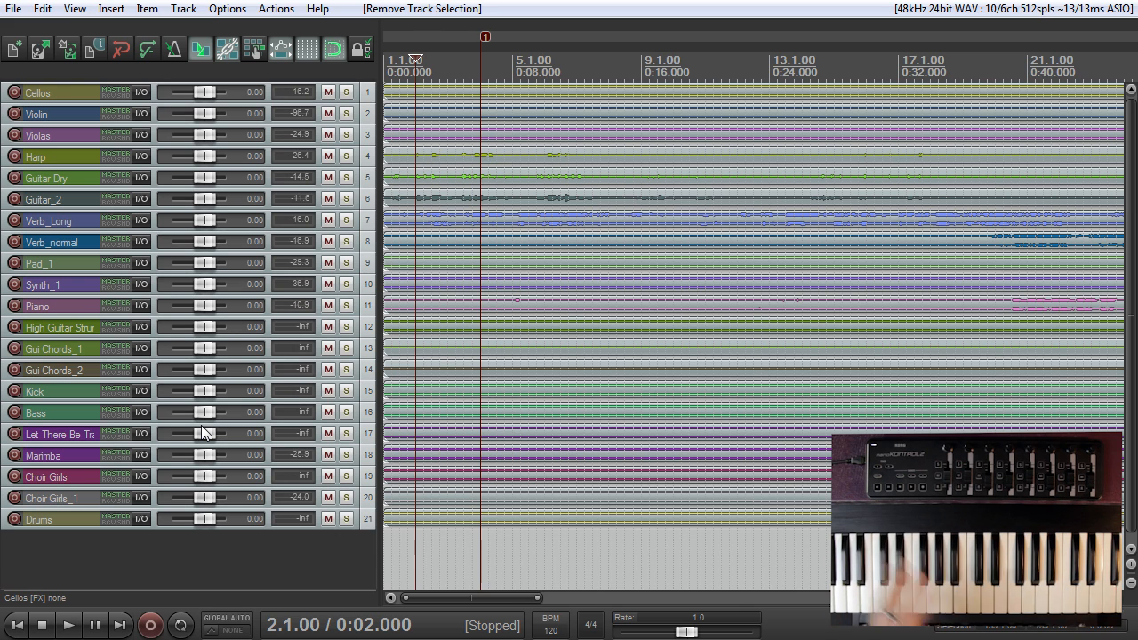
pyautogui.moveTo(678, 198)
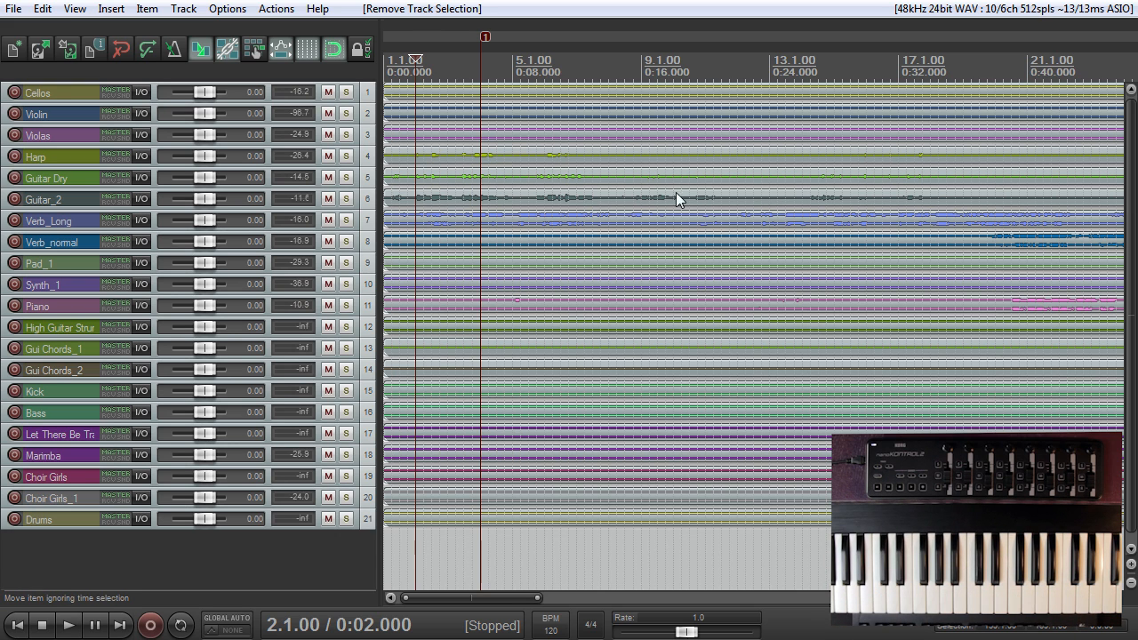
pyautogui.moveTo(742, 231)
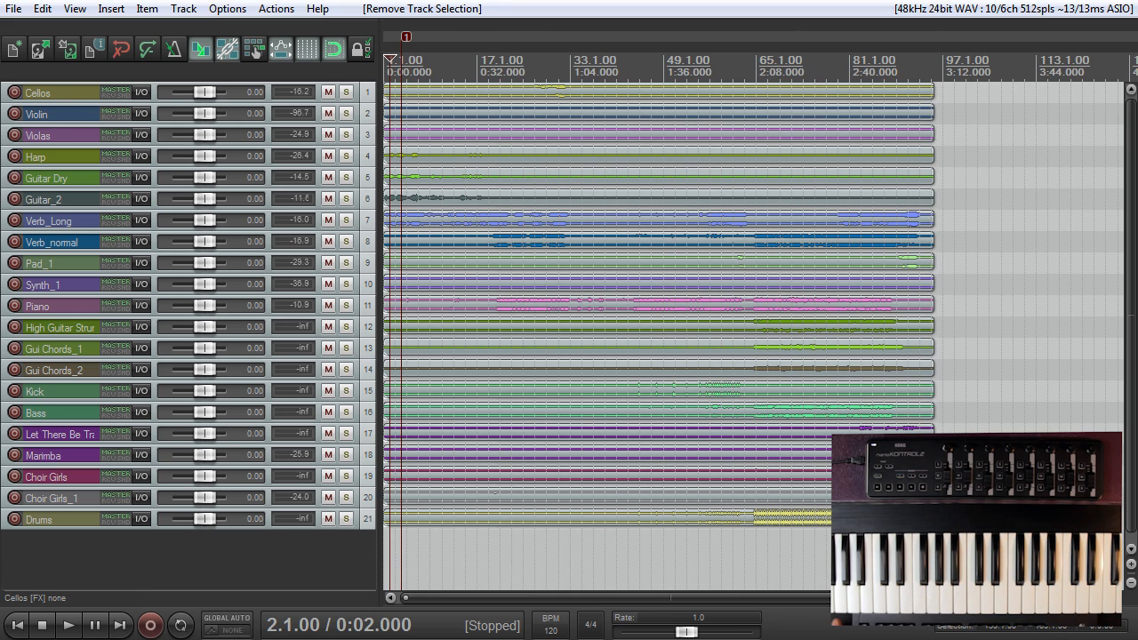
# Enable a visible, armed volume envelope on Gui Chords_1
pyautogui.click(37, 92)
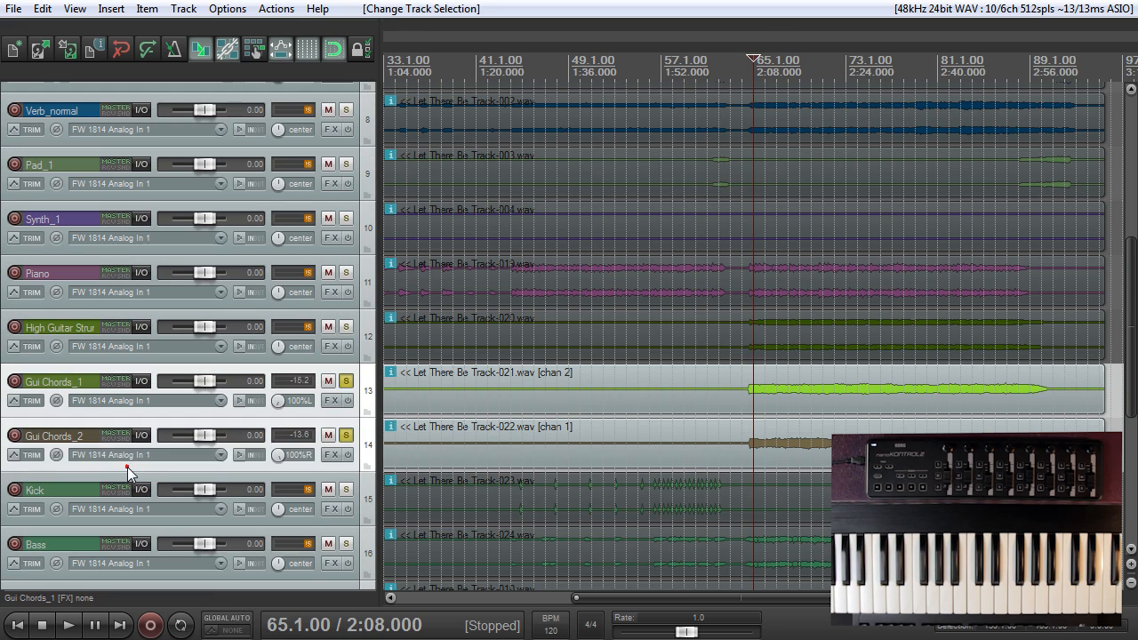
pyautogui.click(37, 400)
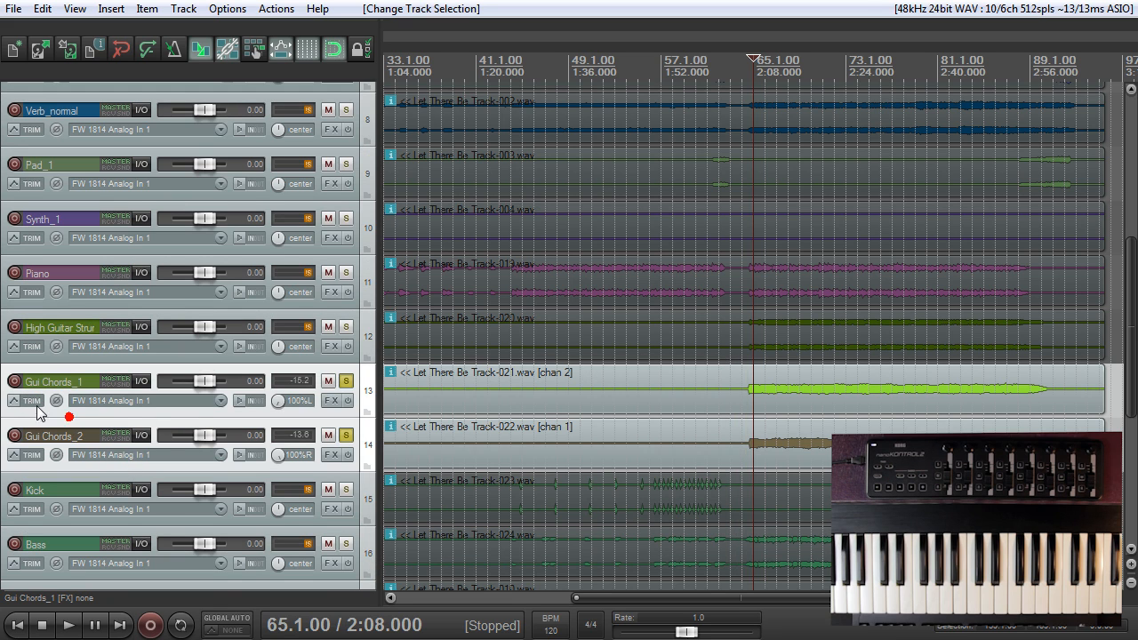
pyautogui.click(36, 400)
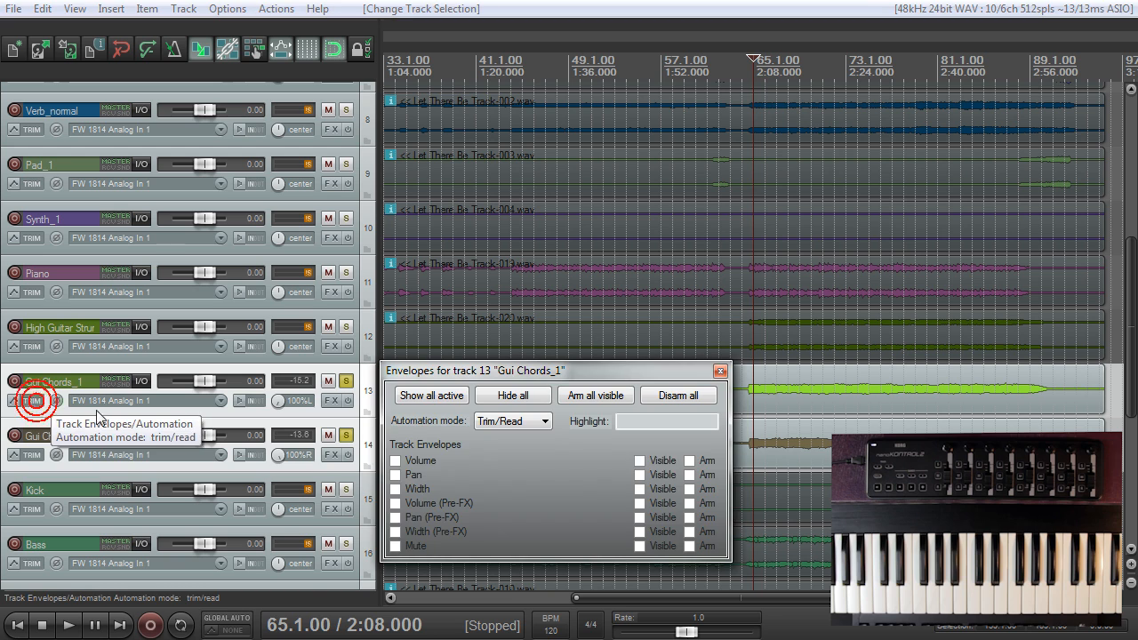
pyautogui.click(395, 460)
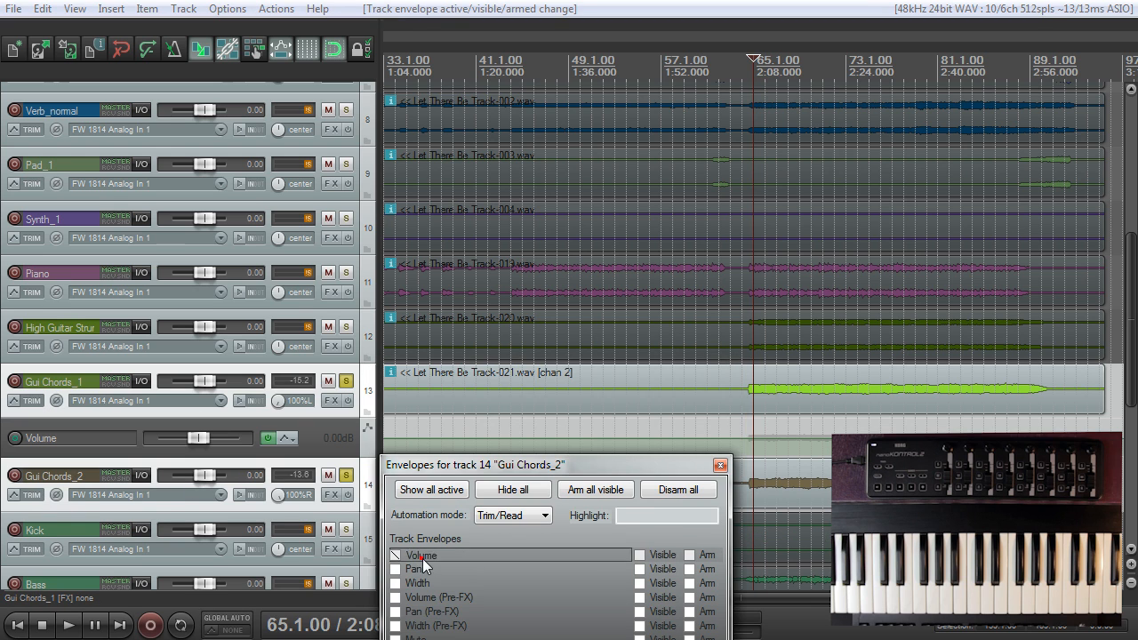
# Enable the volume envelope on Gui Chords_2, set it to Write, and bring up Gui Chords_1's automation modes
pyautogui.click(546, 515)
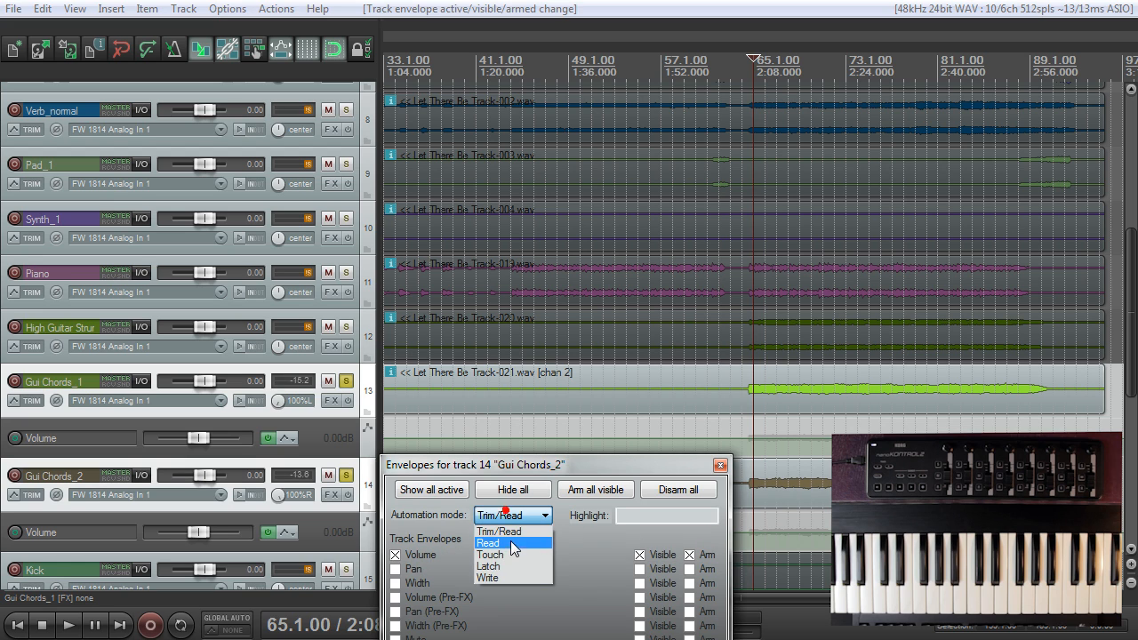
pyautogui.click(488, 578)
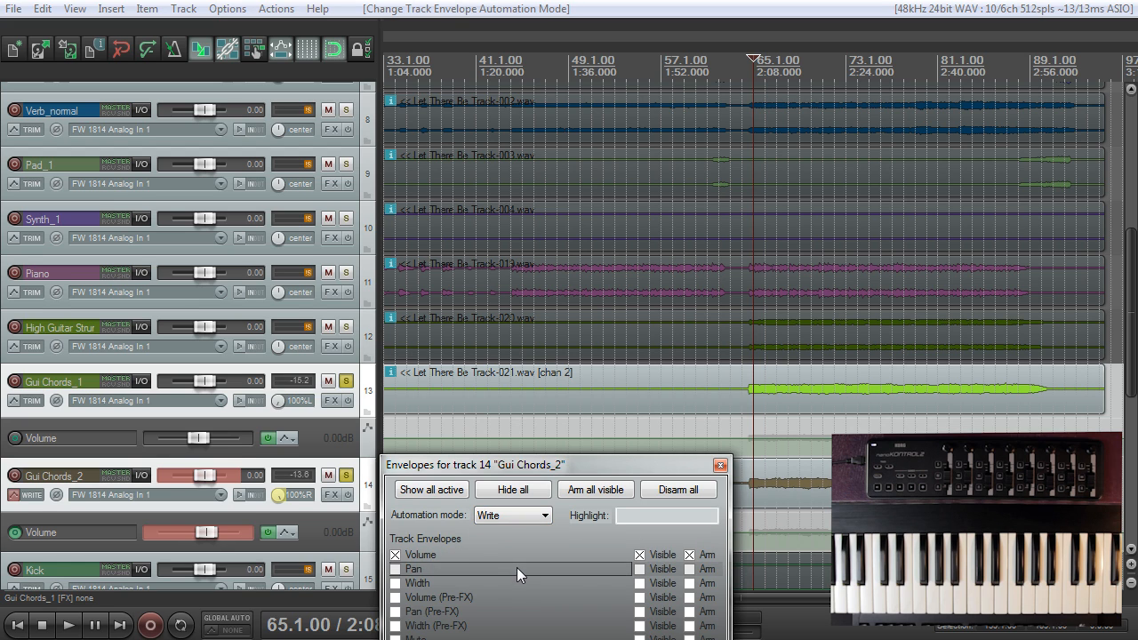
pyautogui.click(32, 400)
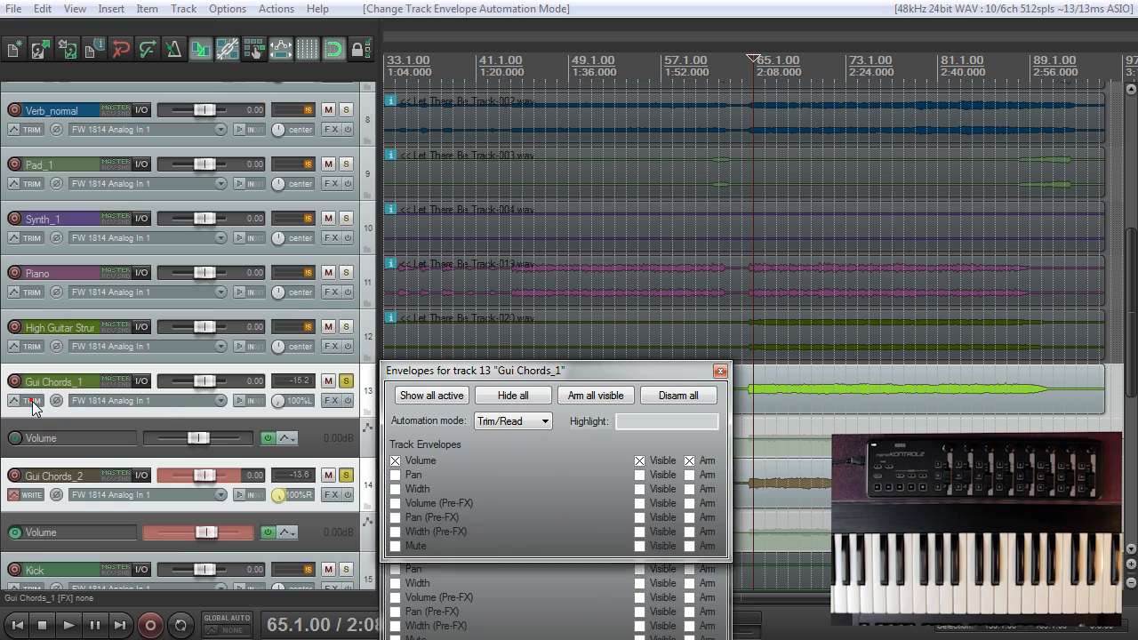
pyautogui.click(512, 420)
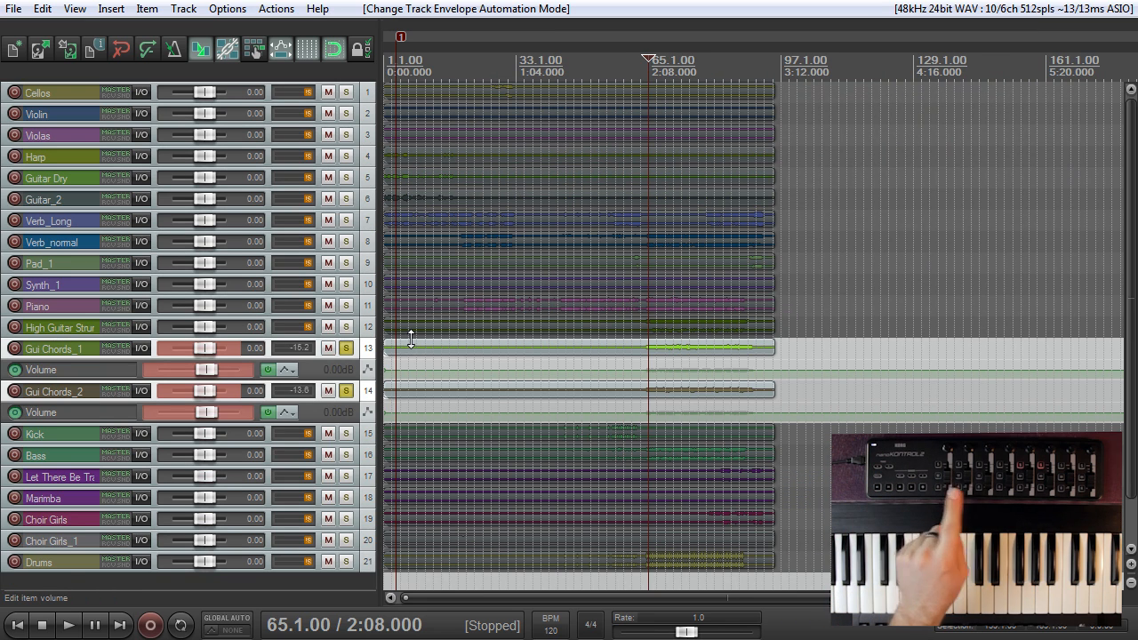
pyautogui.moveTo(415, 373)
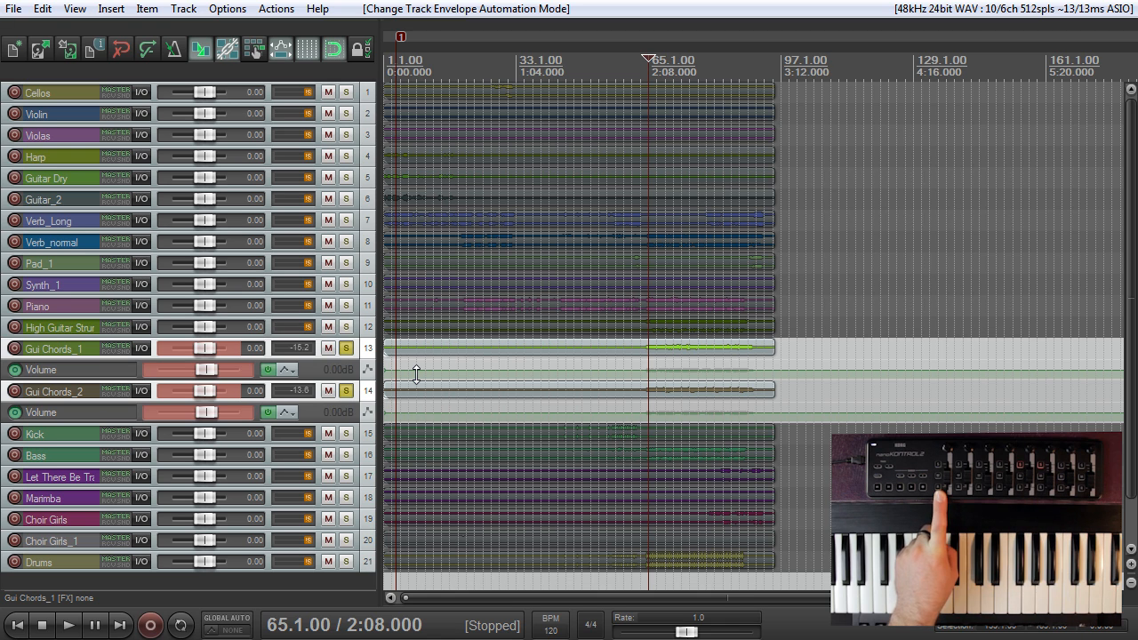
pyautogui.moveTo(573, 341)
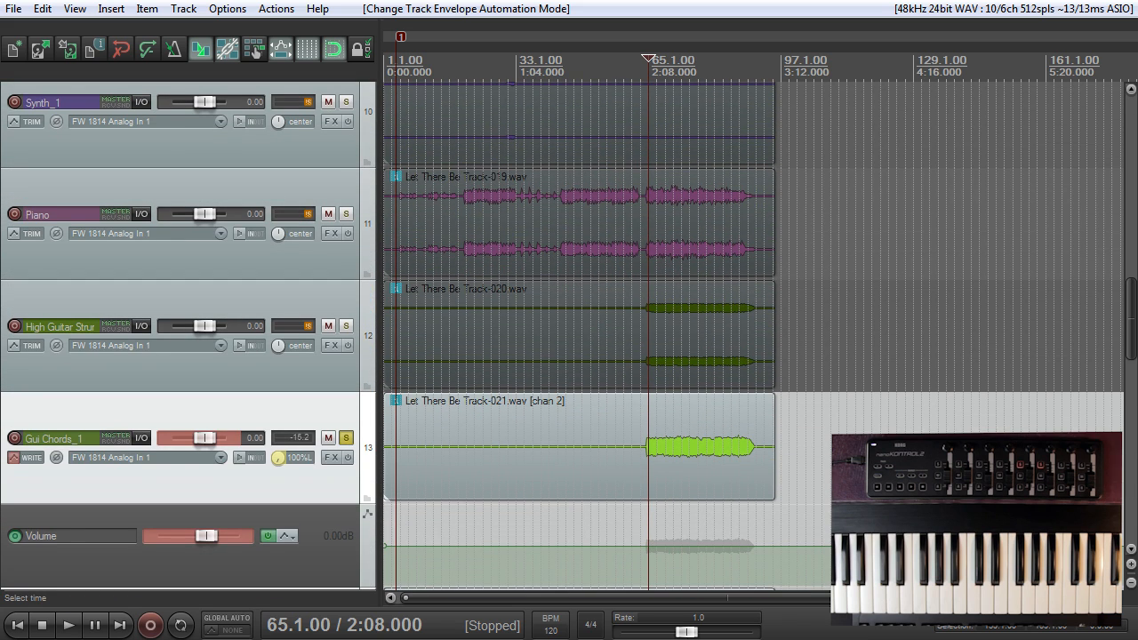
# Play while riding the nanoKONTROL2 faders to write volume automation on both Gui Chords tracks, then stop
pyautogui.scroll(-3)
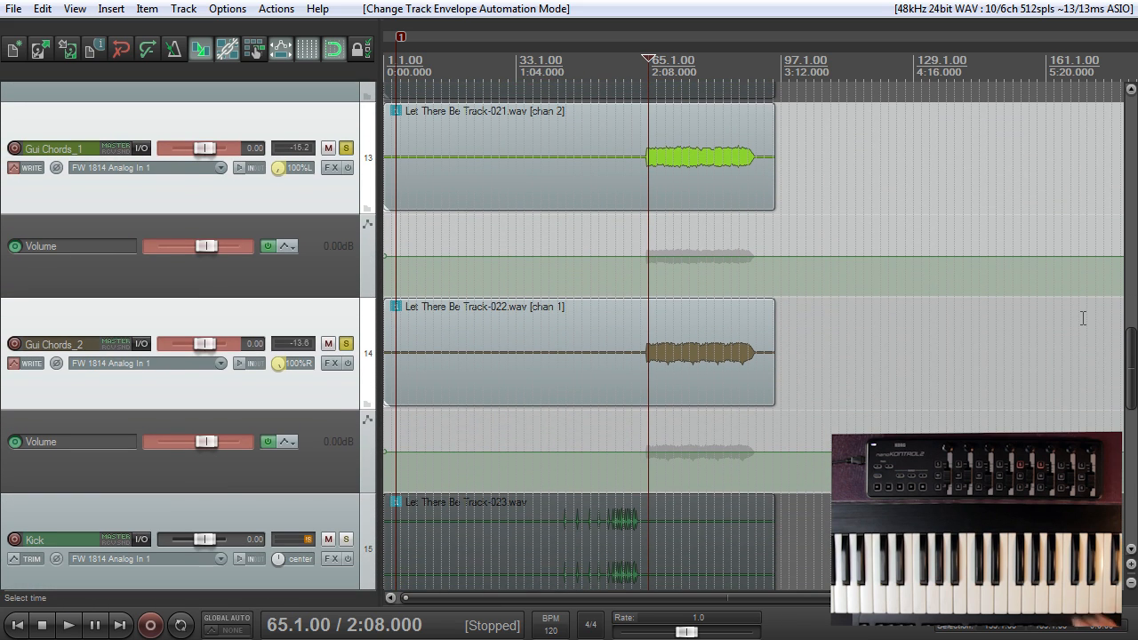
pyautogui.click(69, 625)
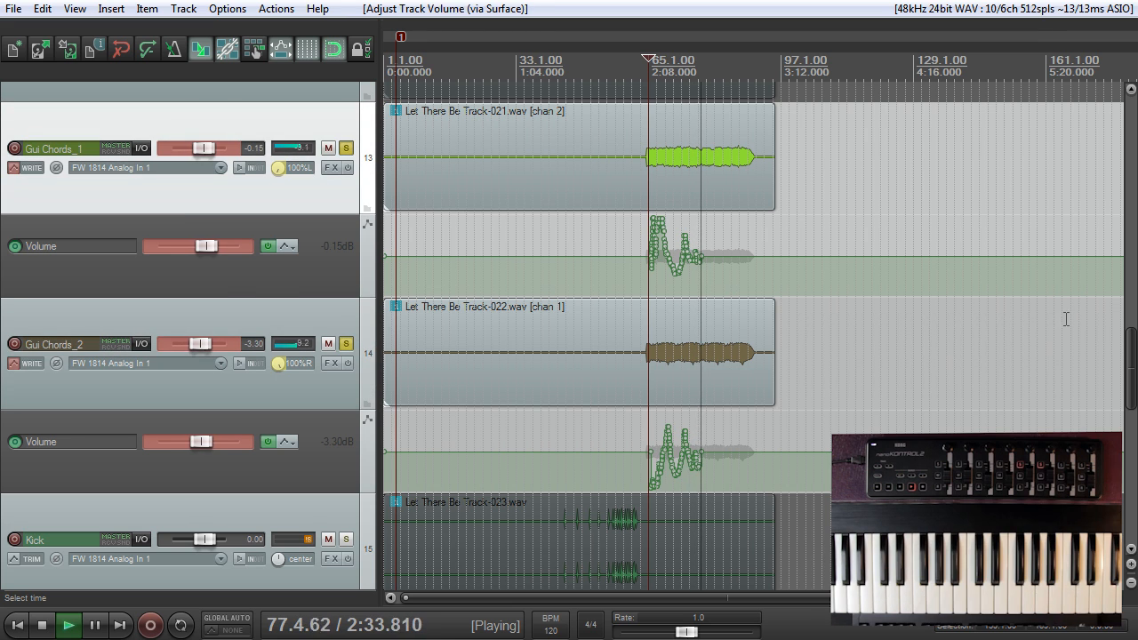
pyautogui.click(42, 624)
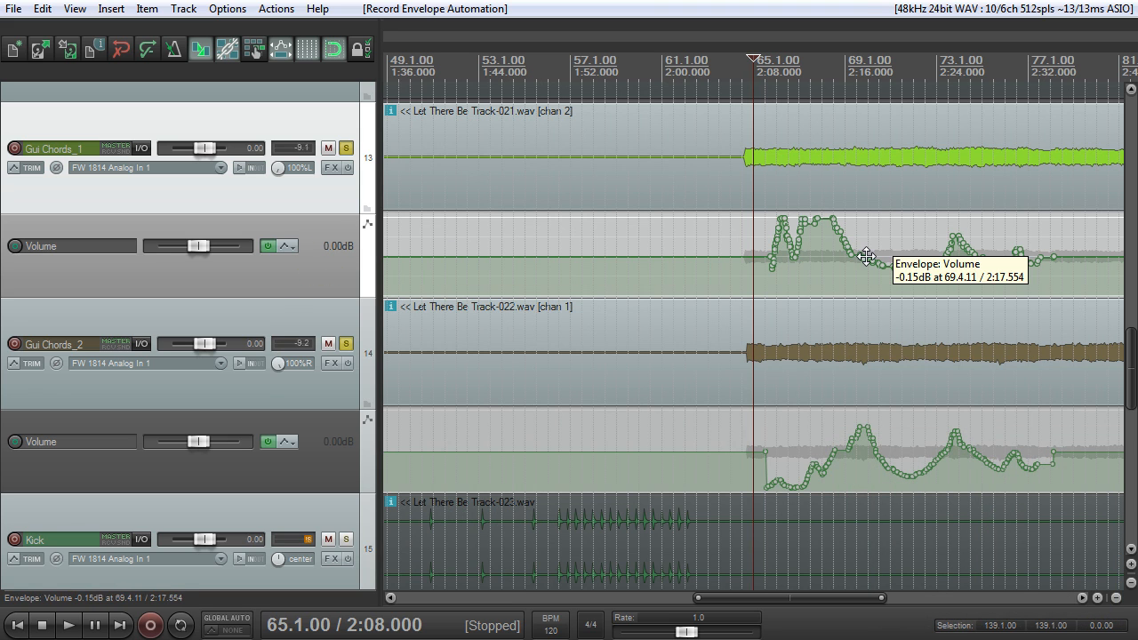
pyautogui.moveTo(468, 255)
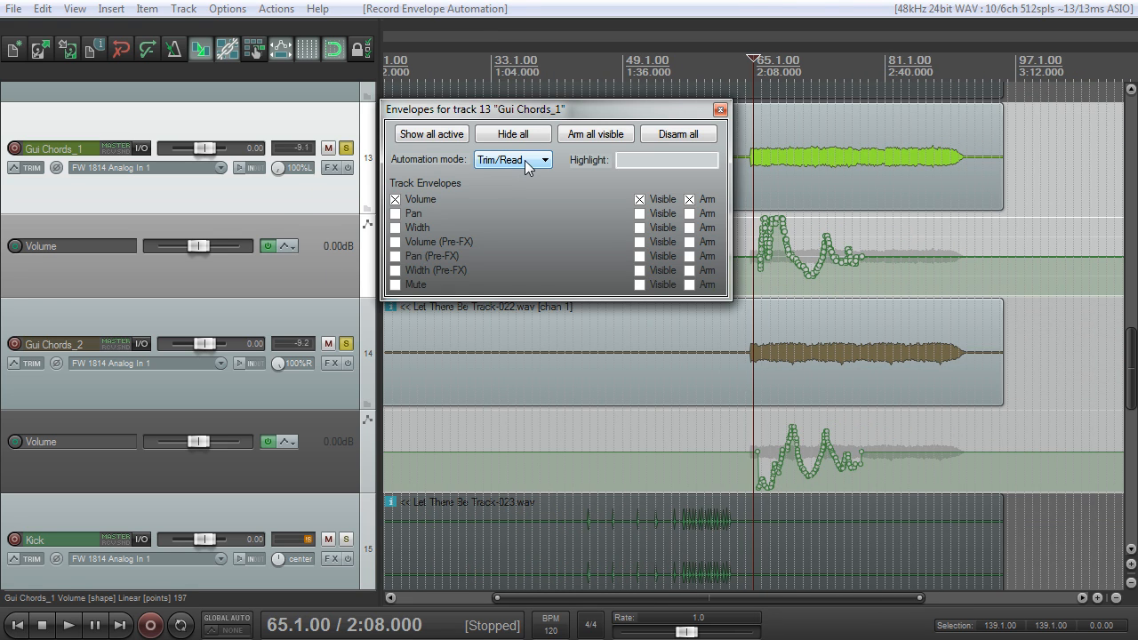
# Set the Gui Chords_1 volume envelope's default point shape from its context menu
pyautogui.click(719, 109)
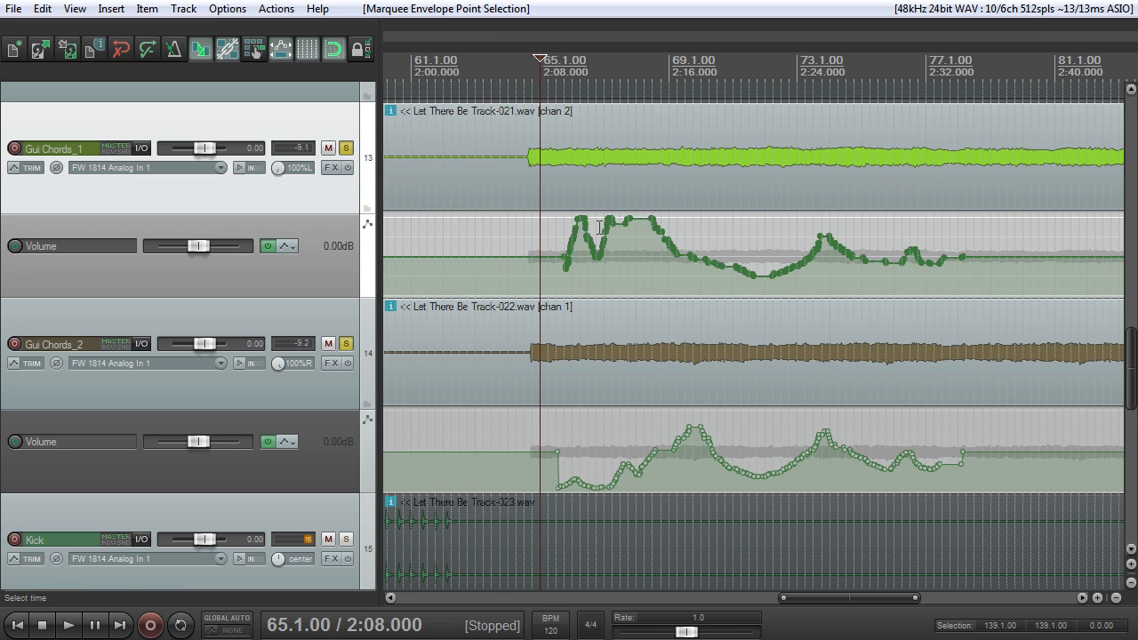
pyautogui.rightClick(600, 258)
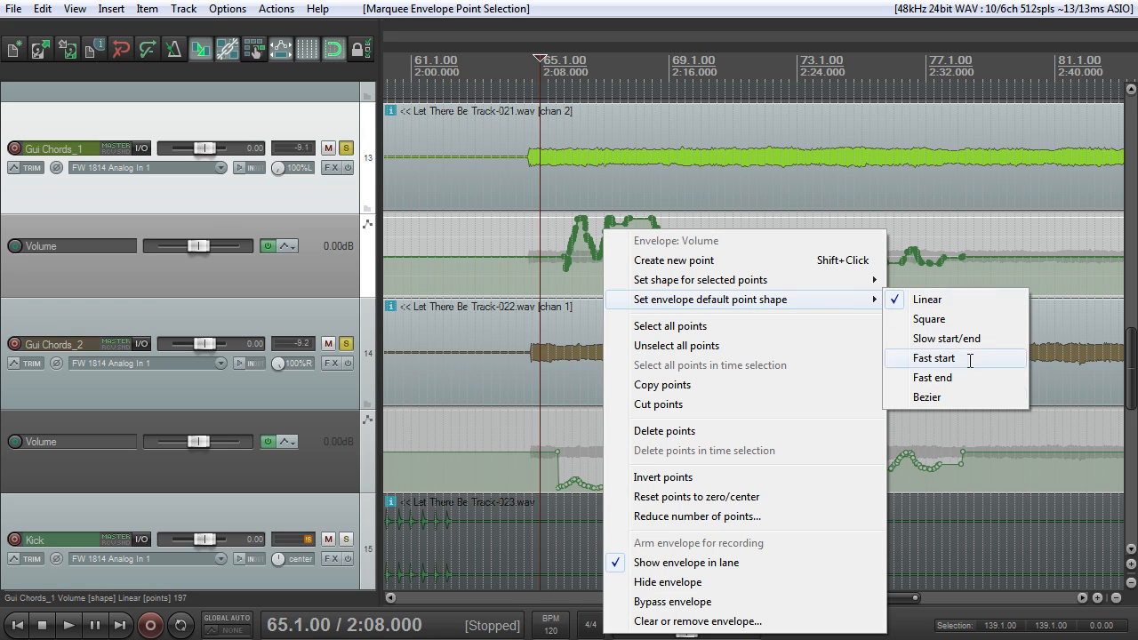
pyautogui.click(933, 358)
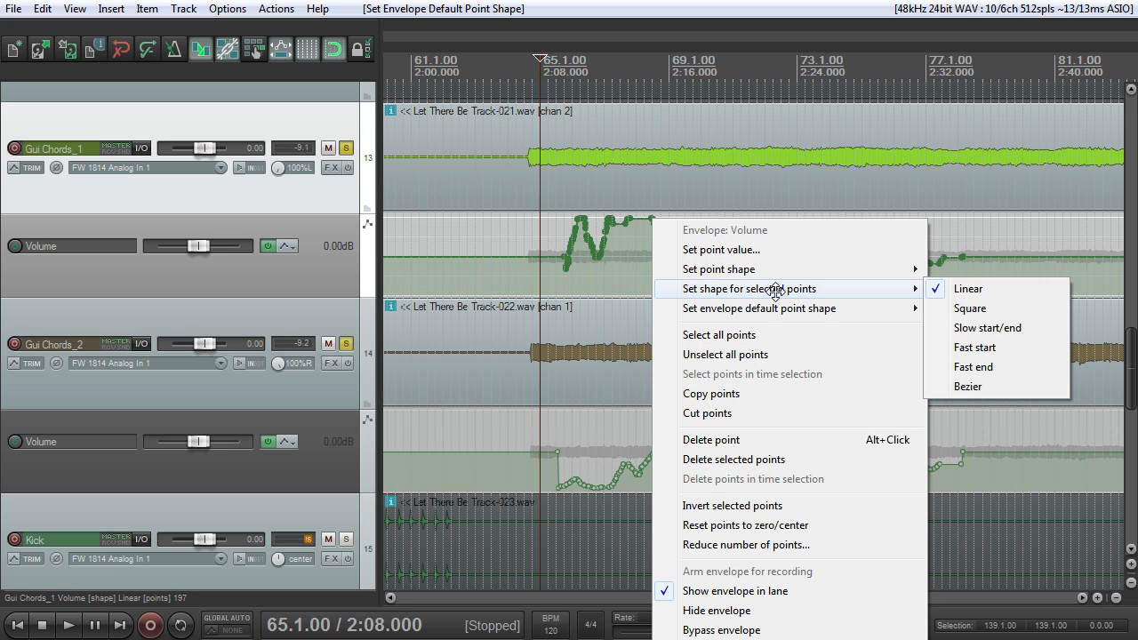
pyautogui.moveTo(968, 288)
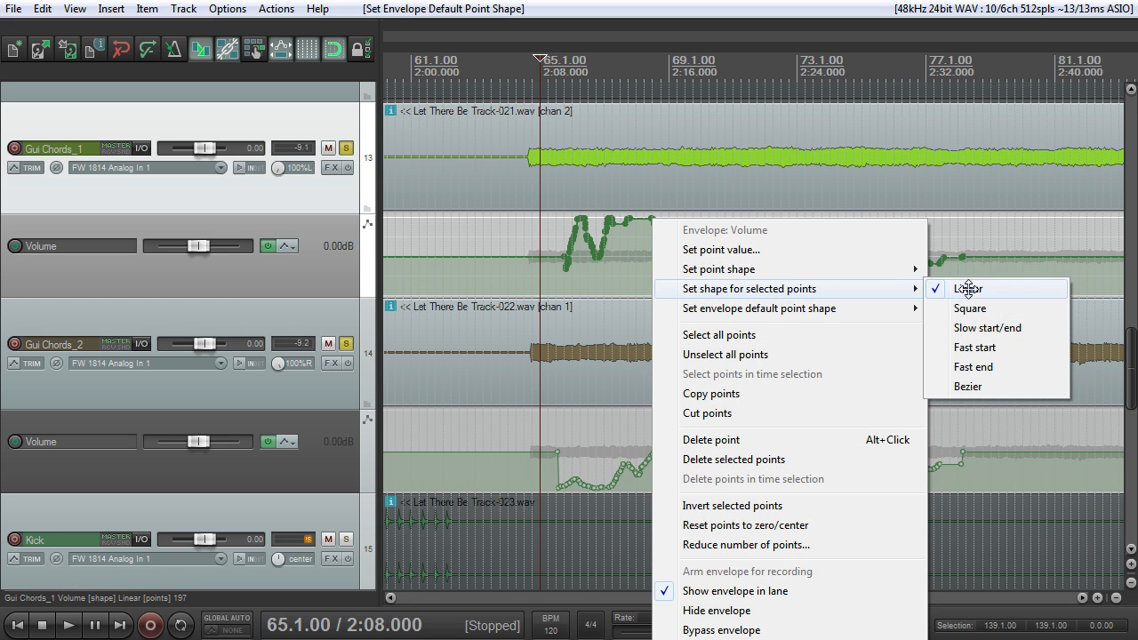
# Select the Gui Chords_1 envelope points and bring up the envelope's options again
pyautogui.click(967, 288)
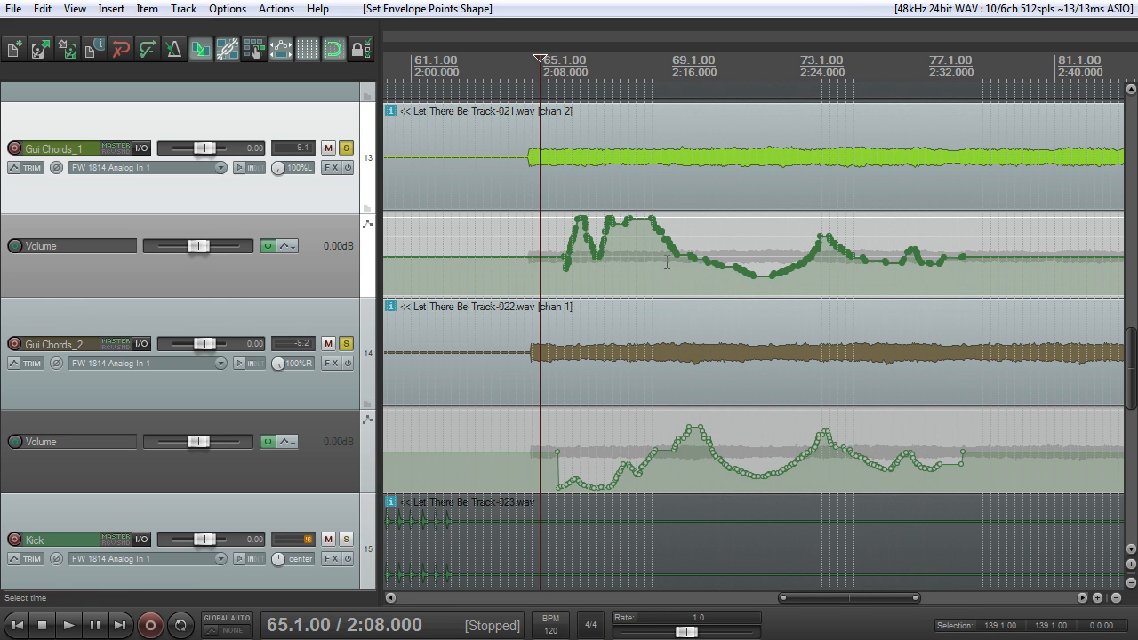
pyautogui.rightClick(667, 262)
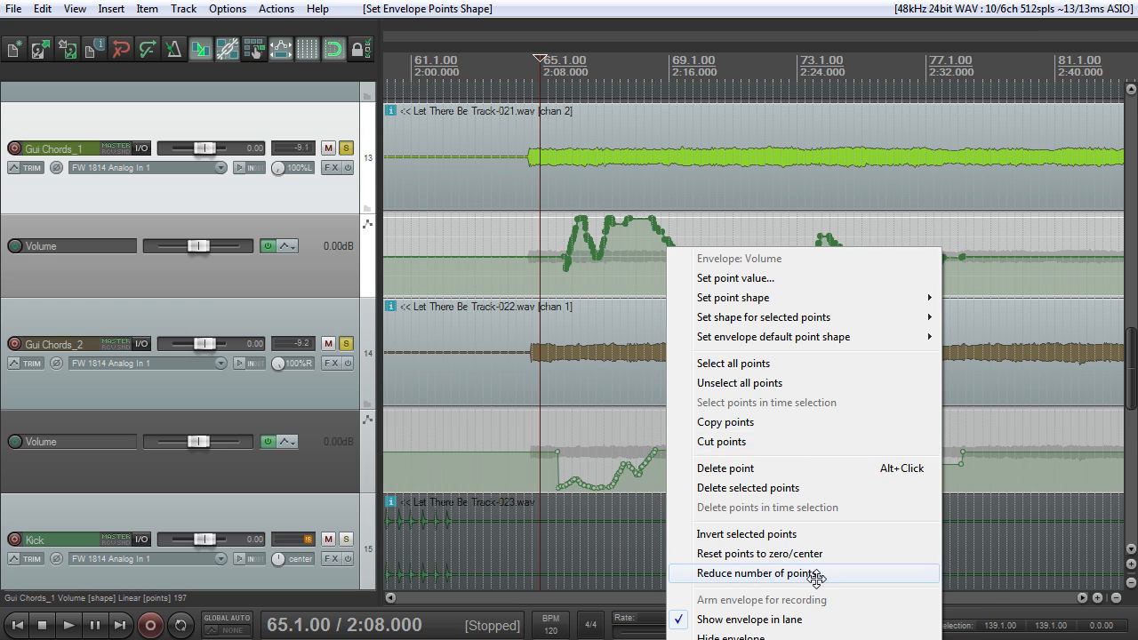
# Reduce the envelope's points with the slider, settling on 67, and apply it to all points
pyautogui.click(758, 572)
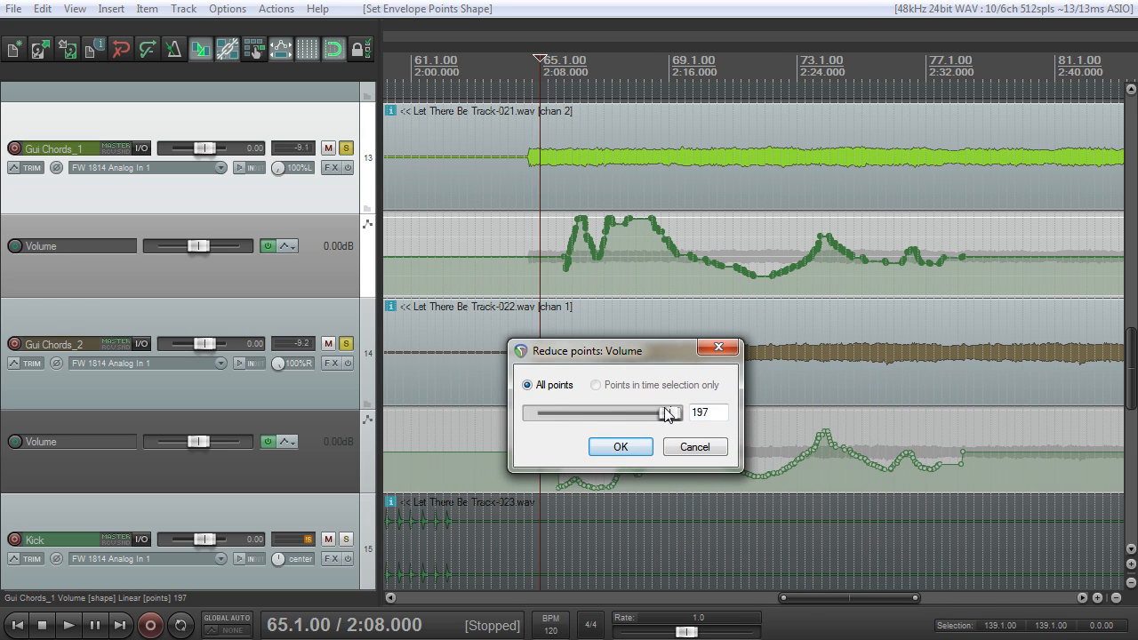
pyautogui.moveTo(671, 412); pyautogui.dragTo(580, 412)
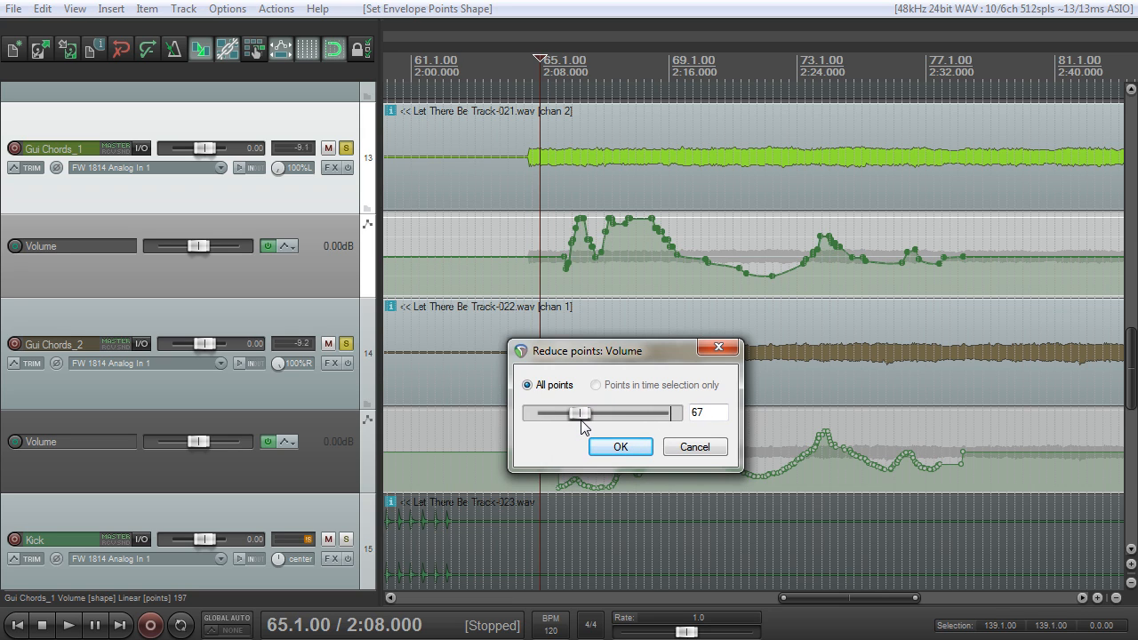
pyautogui.moveTo(580, 412); pyautogui.dragTo(569, 413)
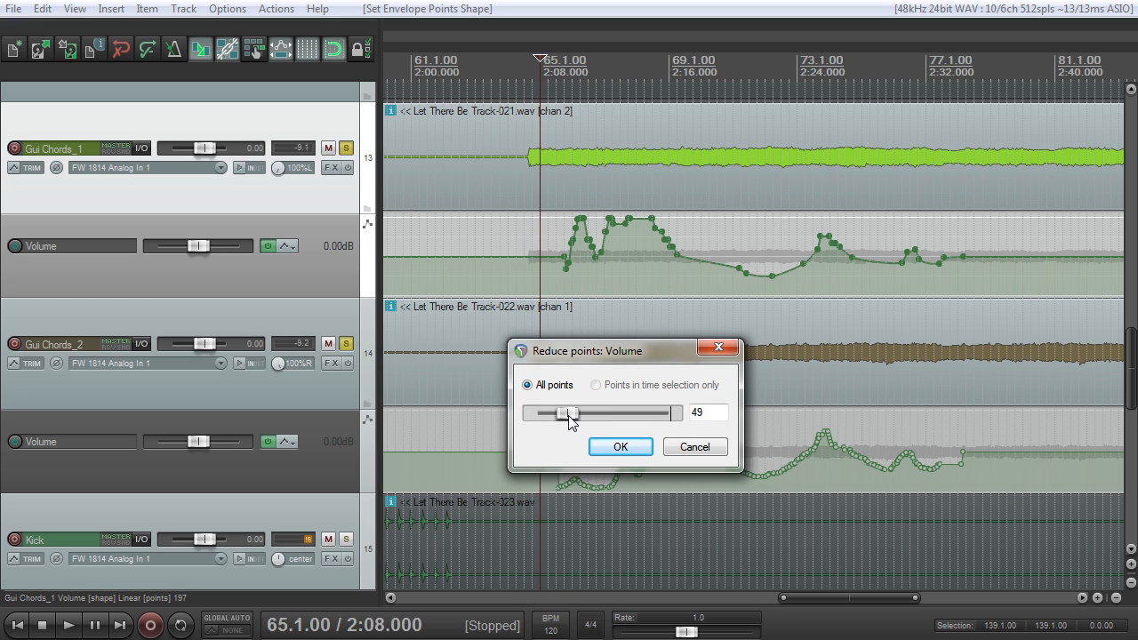
pyautogui.moveTo(572, 412); pyautogui.dragTo(569, 413)
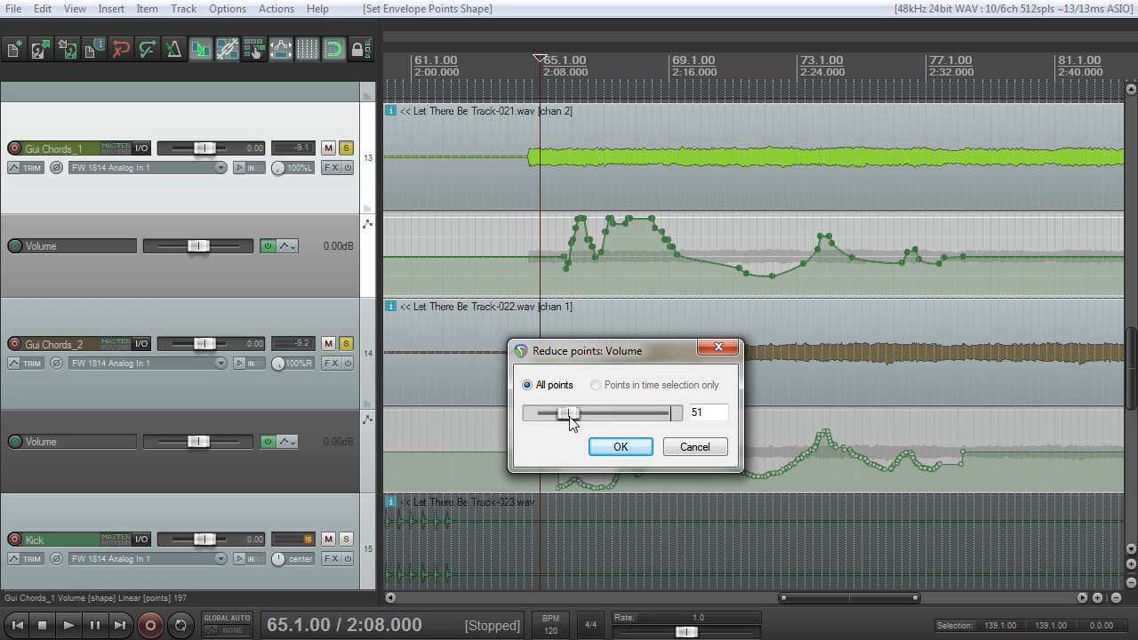
pyautogui.moveTo(571, 412); pyautogui.dragTo(575, 413)
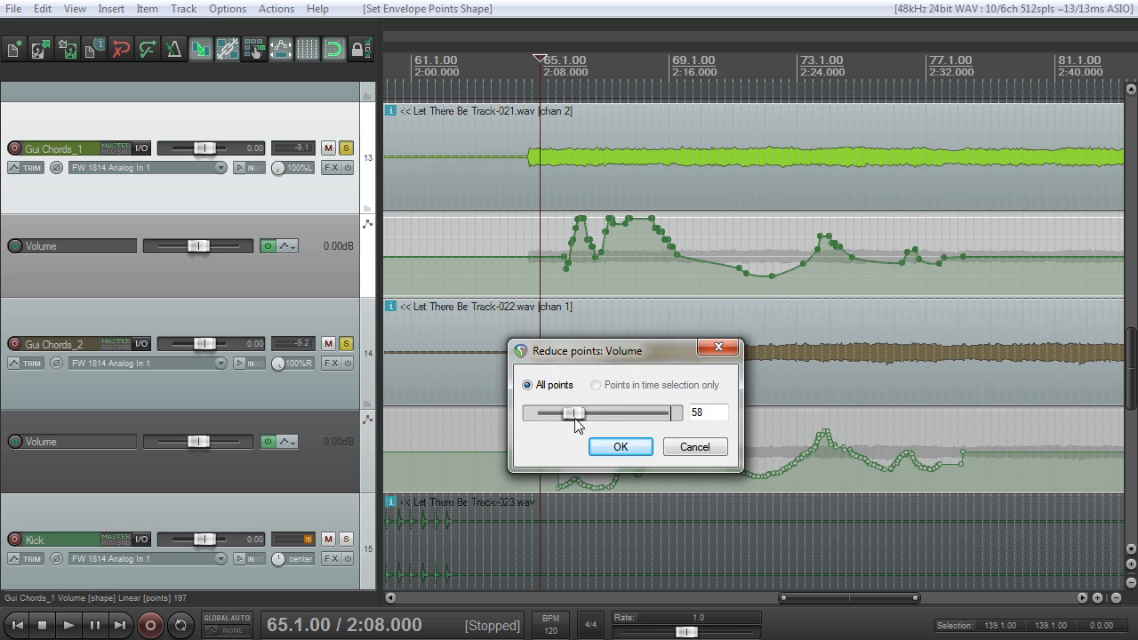
pyautogui.moveTo(573, 412); pyautogui.dragTo(582, 413)
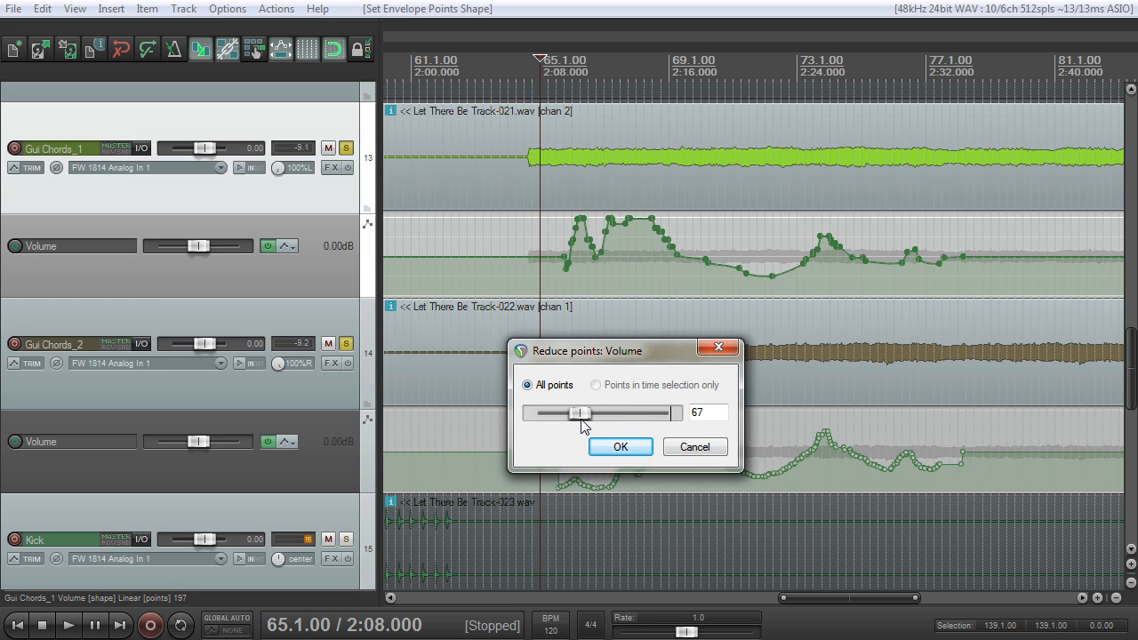
pyautogui.click(621, 446)
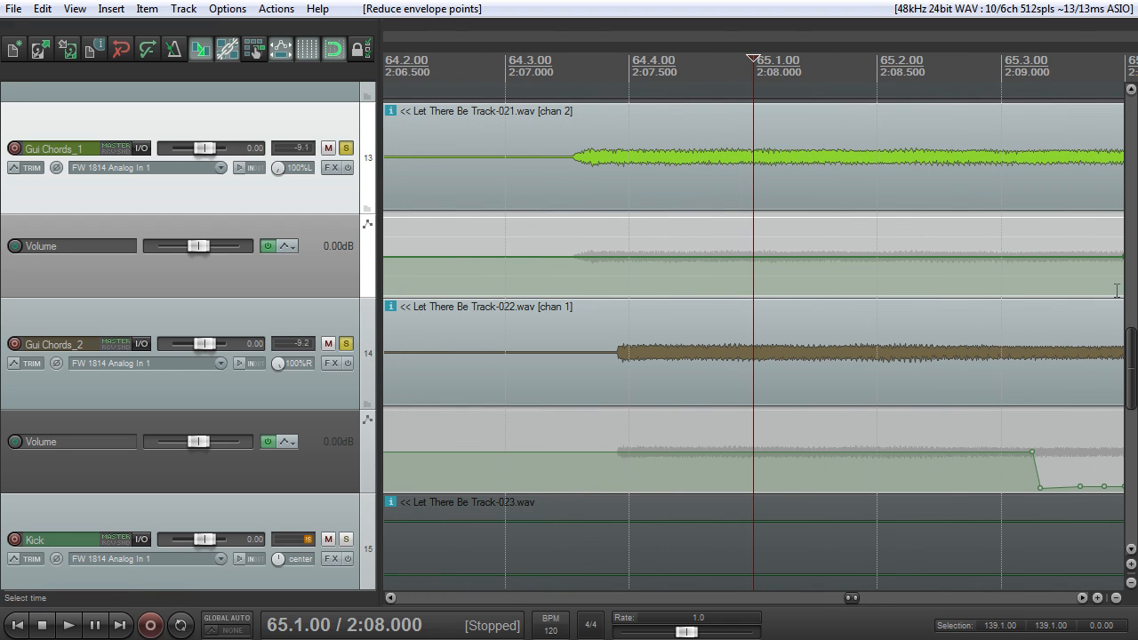
# Zoom in on the thinned envelope, deselect all its points, and zoom back out
pyautogui.scroll(-3)
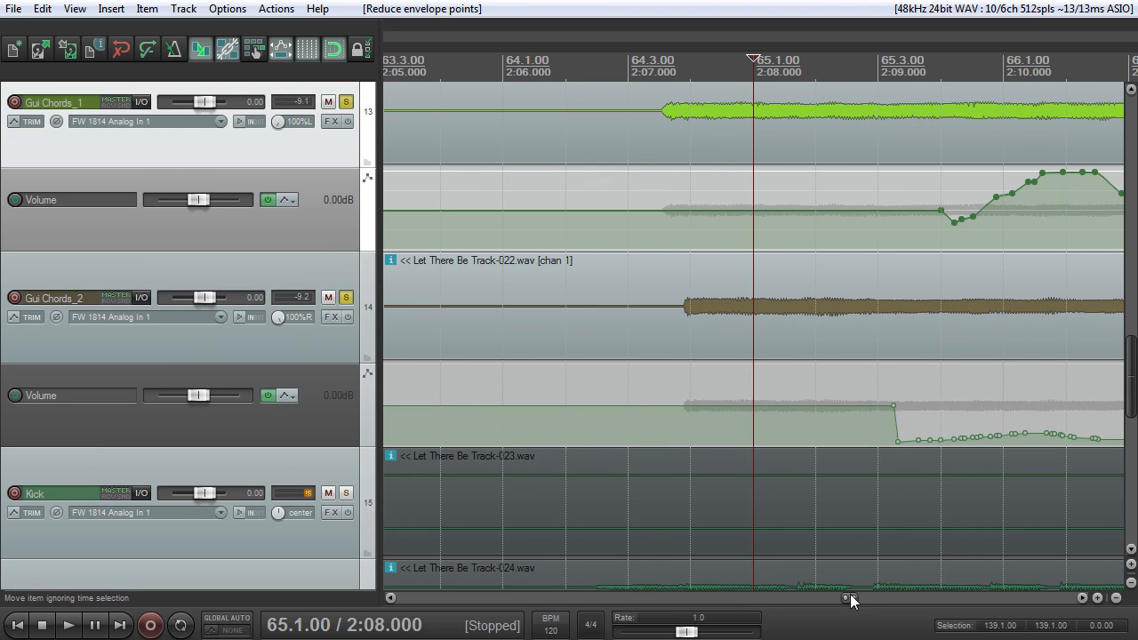
pyautogui.hscroll(3)
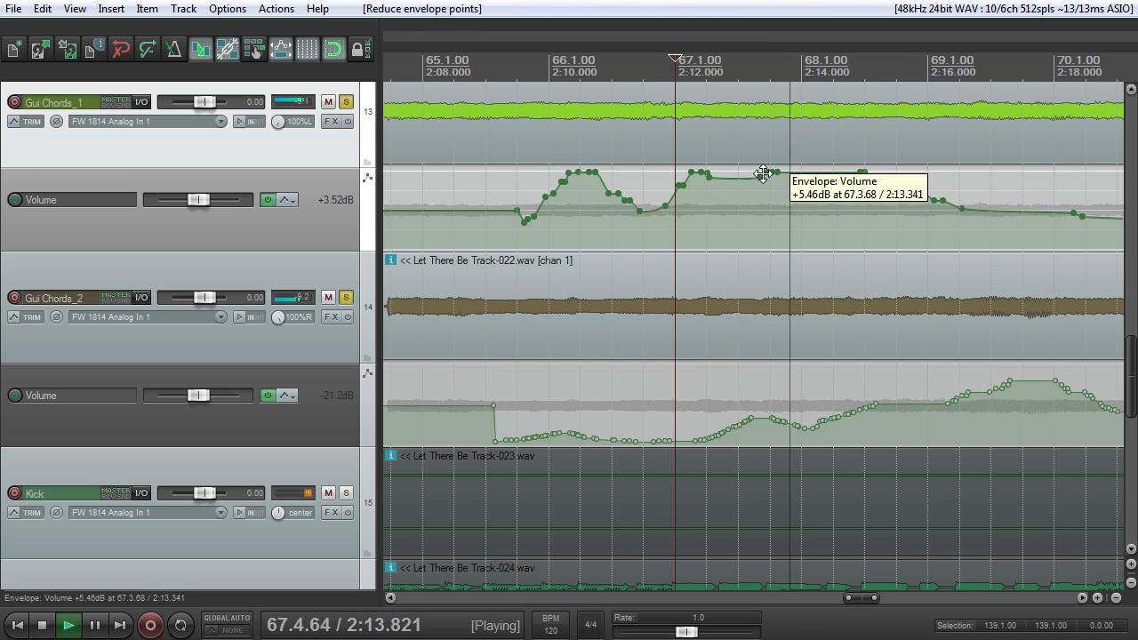
pyautogui.click(41, 625)
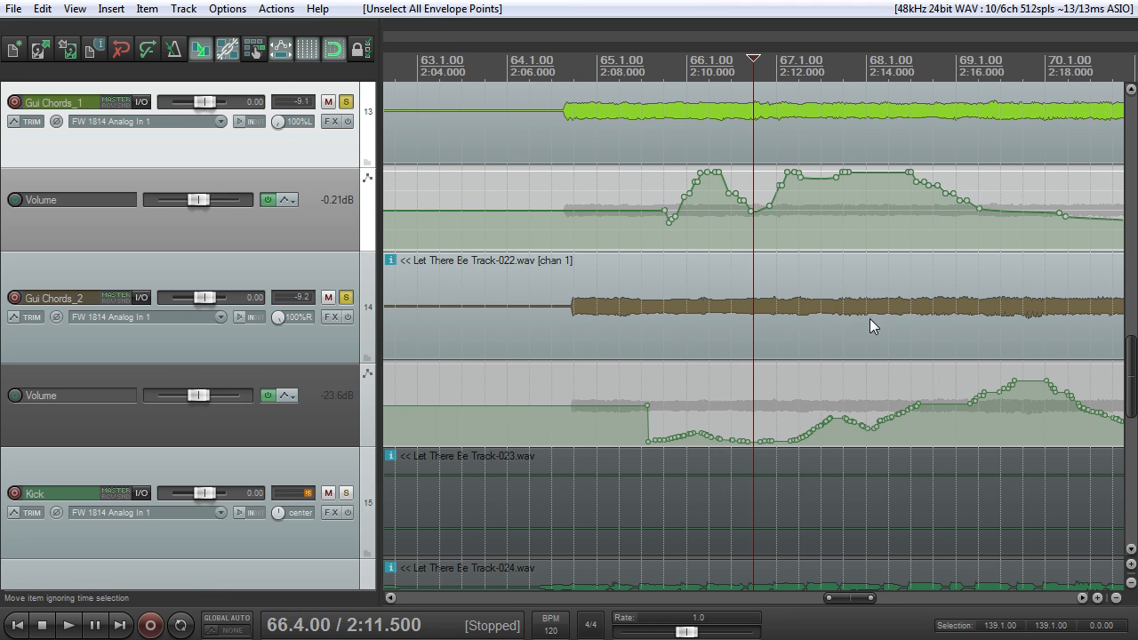
pyautogui.moveTo(792, 237)
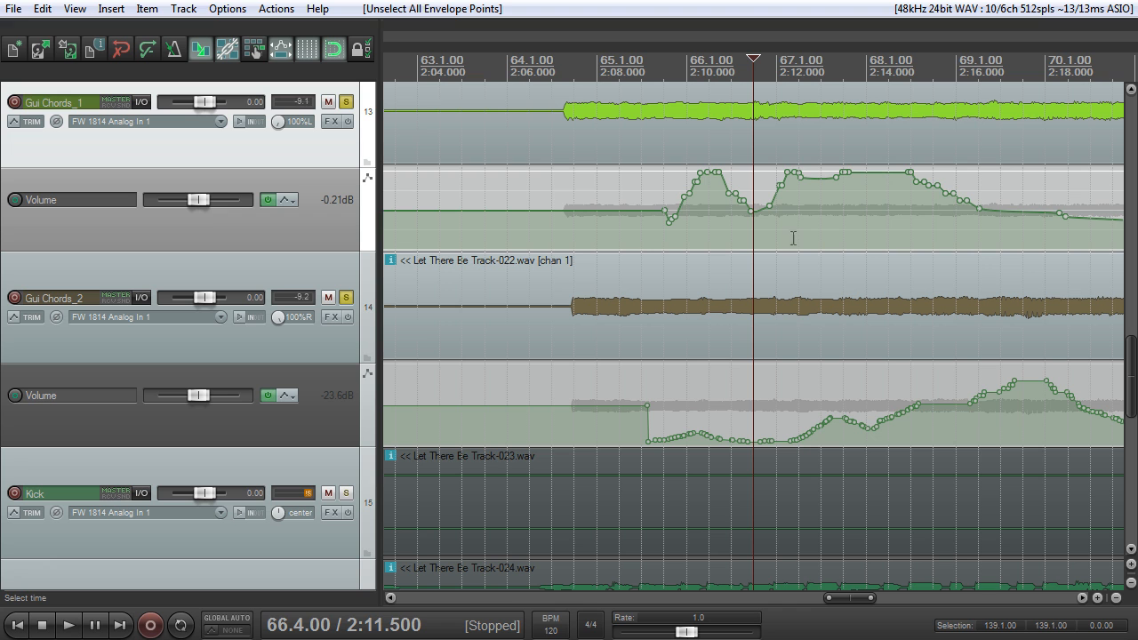
pyautogui.moveTo(624, 209)
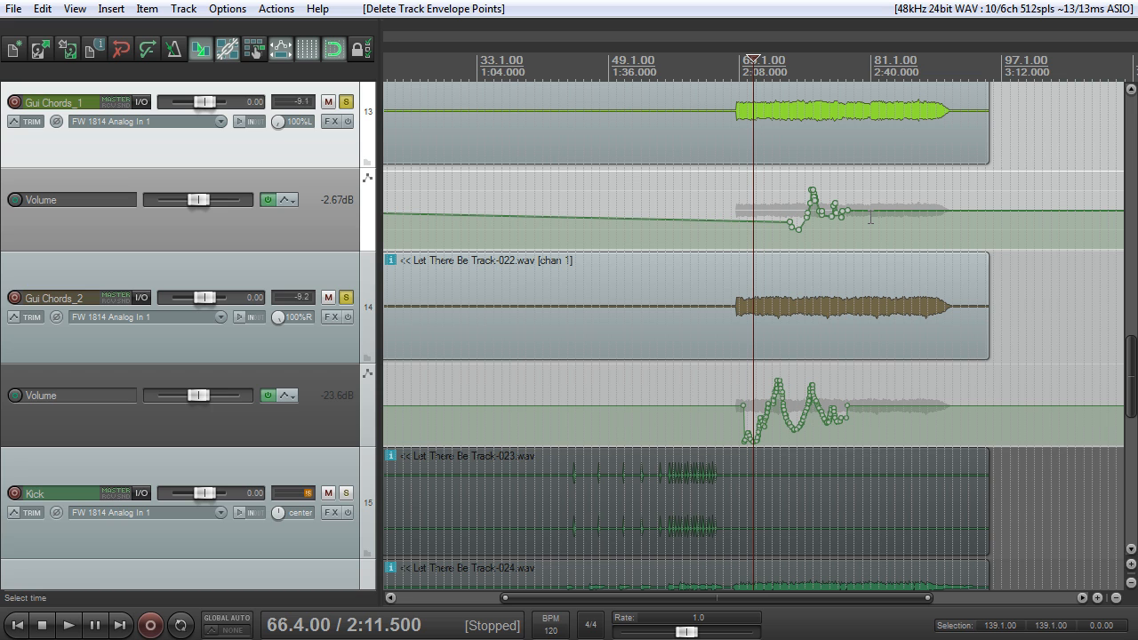
pyautogui.moveTo(845, 167)
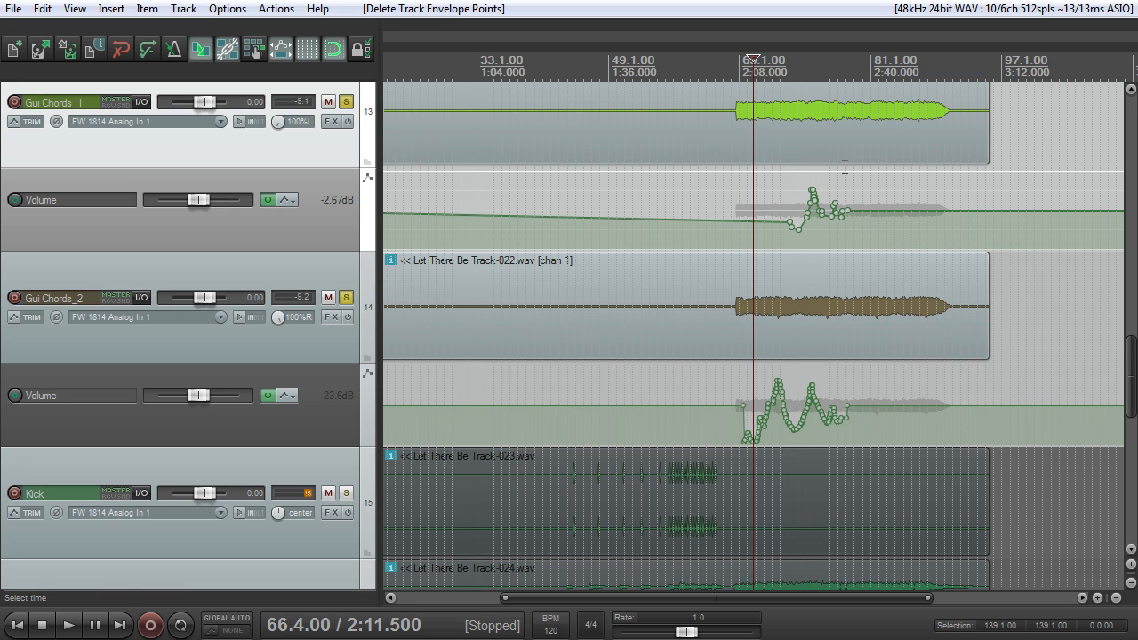
pyautogui.hscroll(-3)
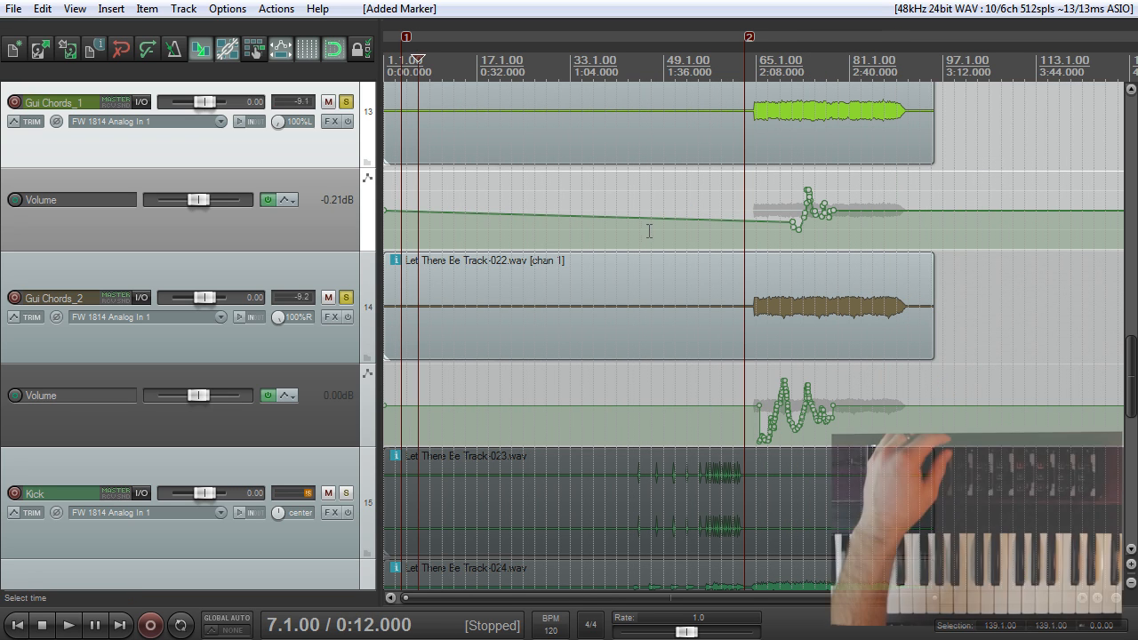
pyautogui.moveTo(655, 217)
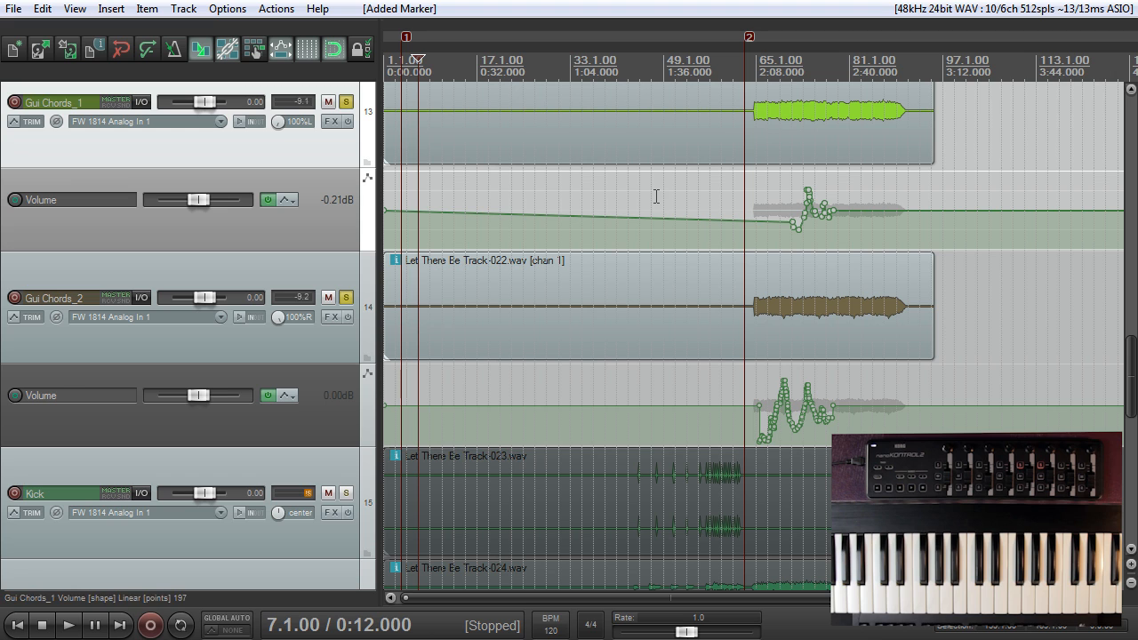
pyautogui.moveTo(709, 104)
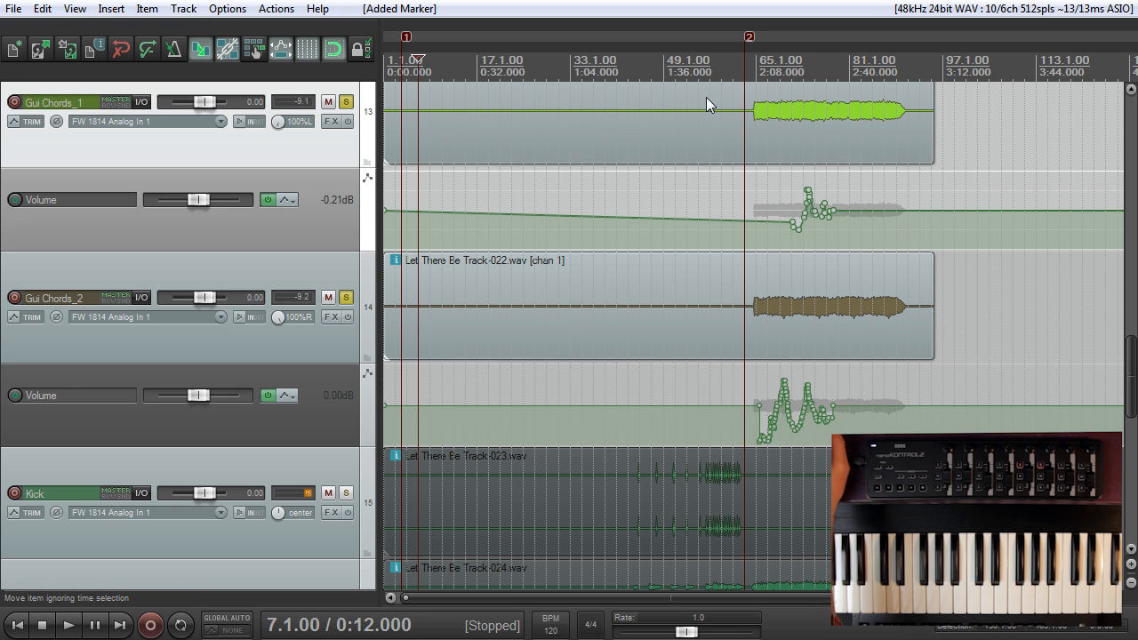
pyautogui.moveTo(809, 303)
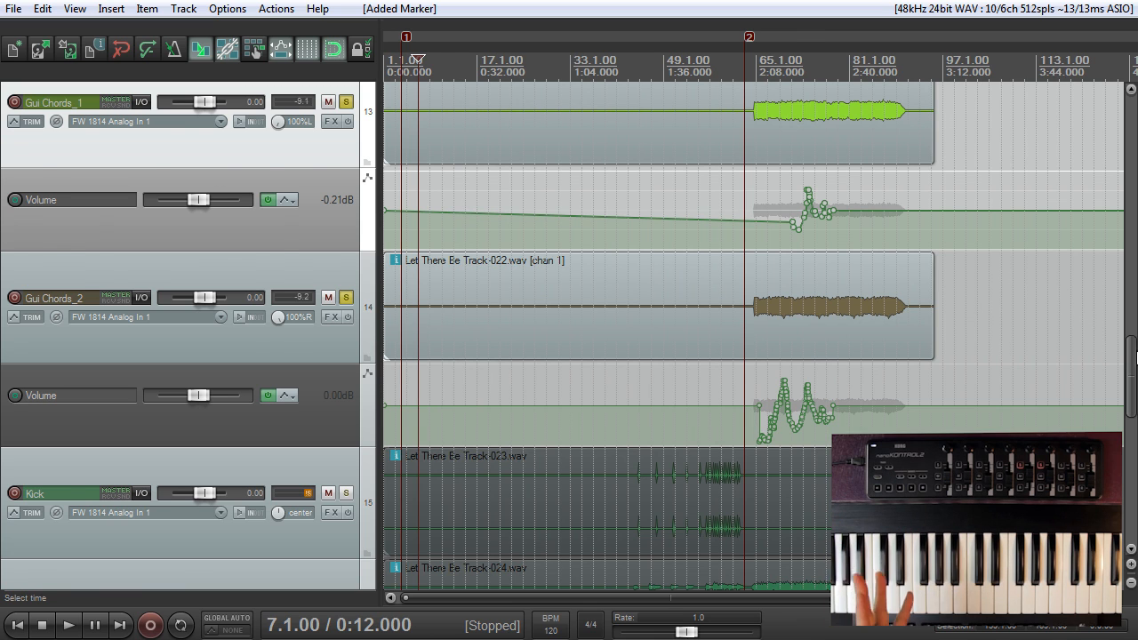
# Scroll the view up toward the song start while placing the markers
pyautogui.scroll(3)
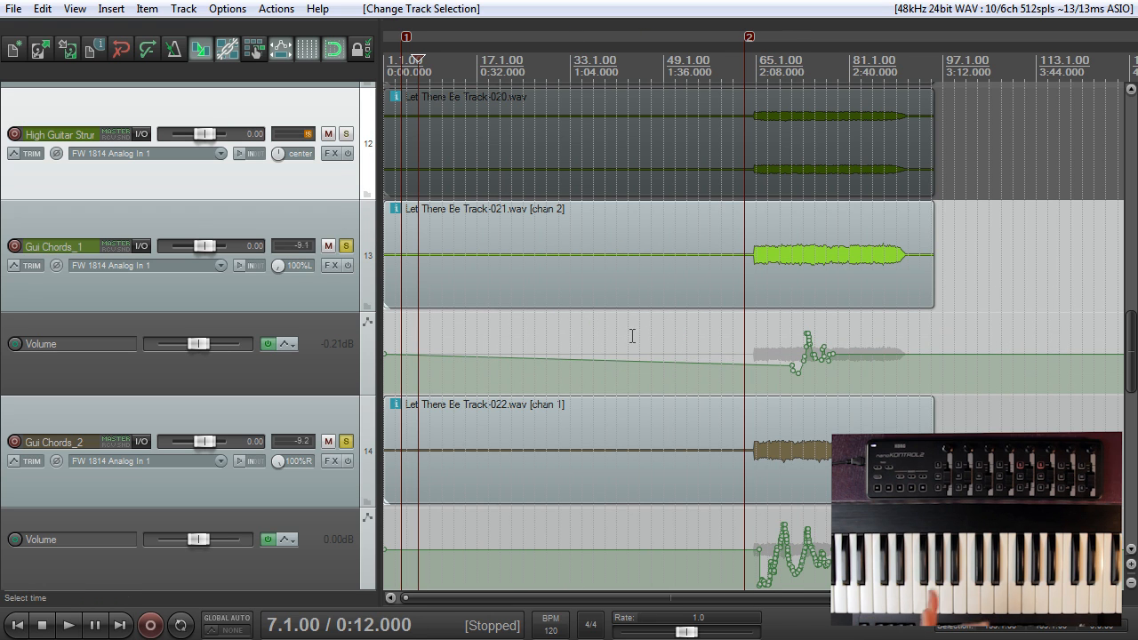
pyautogui.moveTo(603, 316)
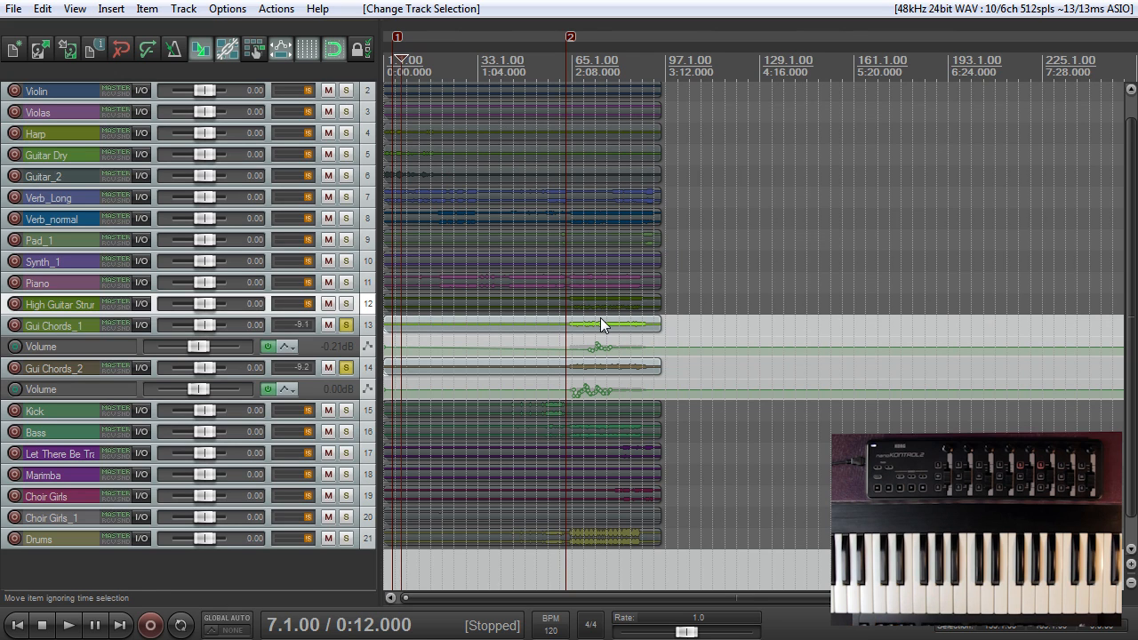
pyautogui.moveTo(601, 313)
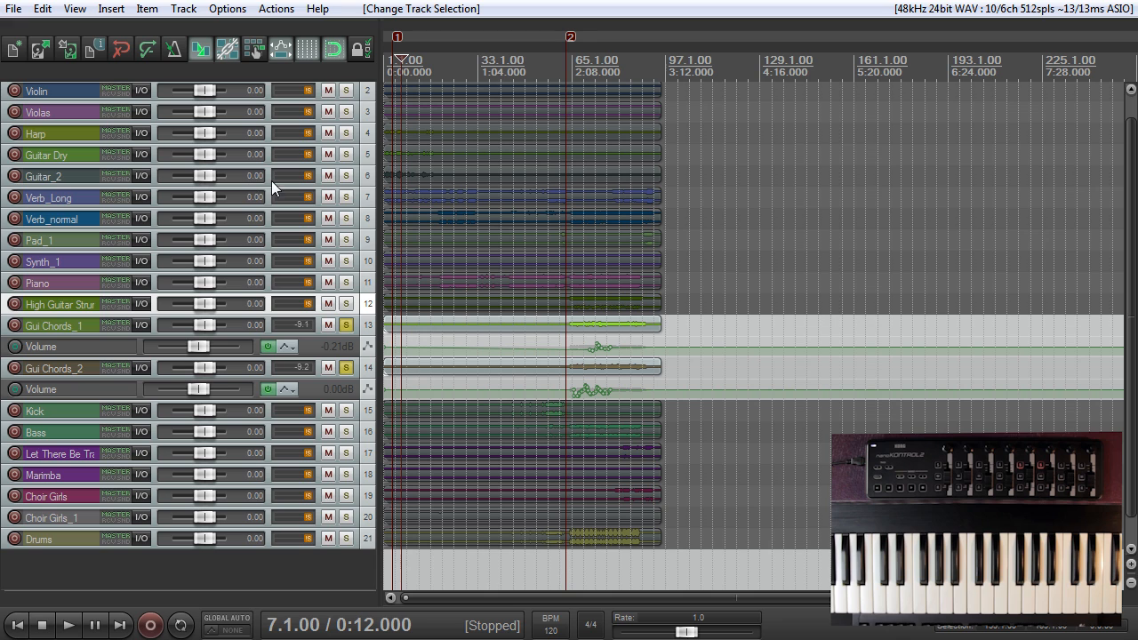
pyautogui.moveTo(558, 244)
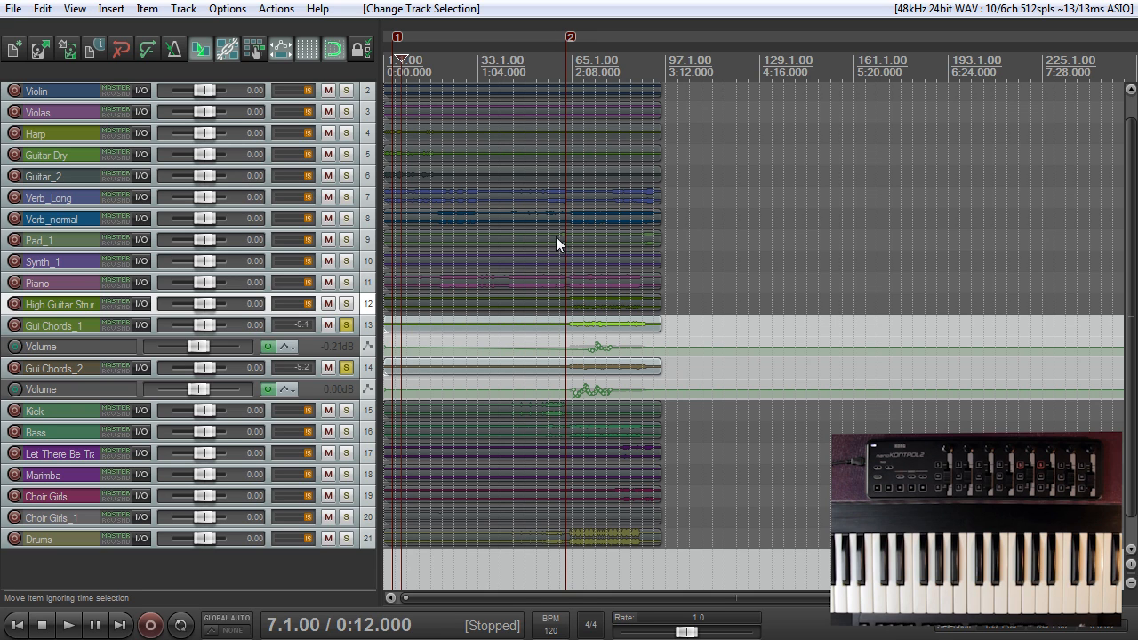
pyautogui.moveTo(645, 308)
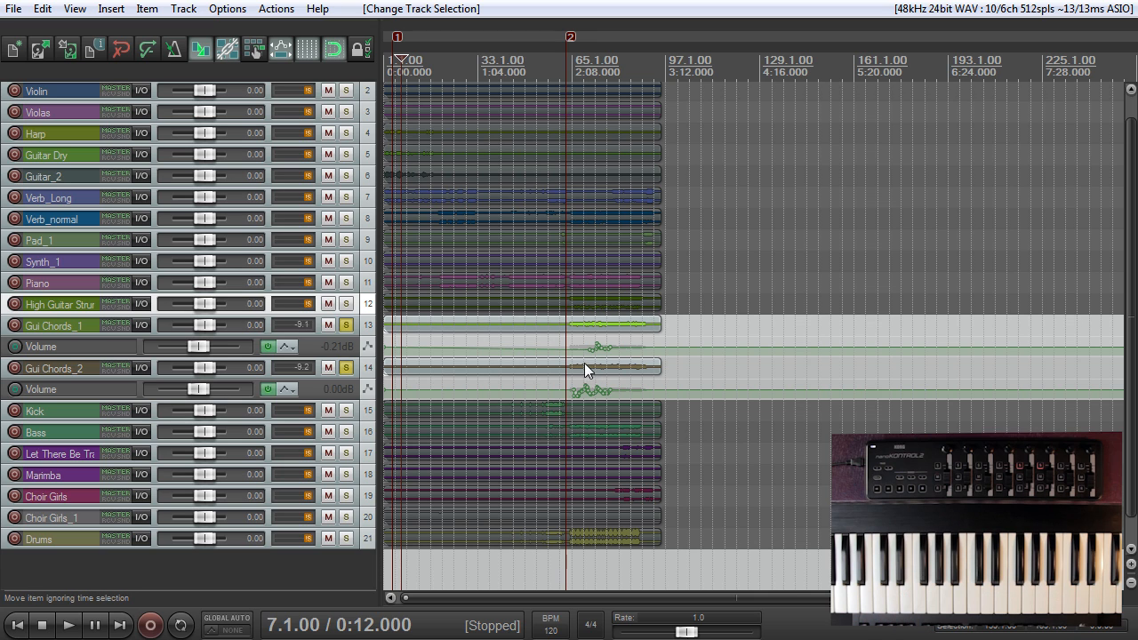
pyautogui.moveTo(742, 369)
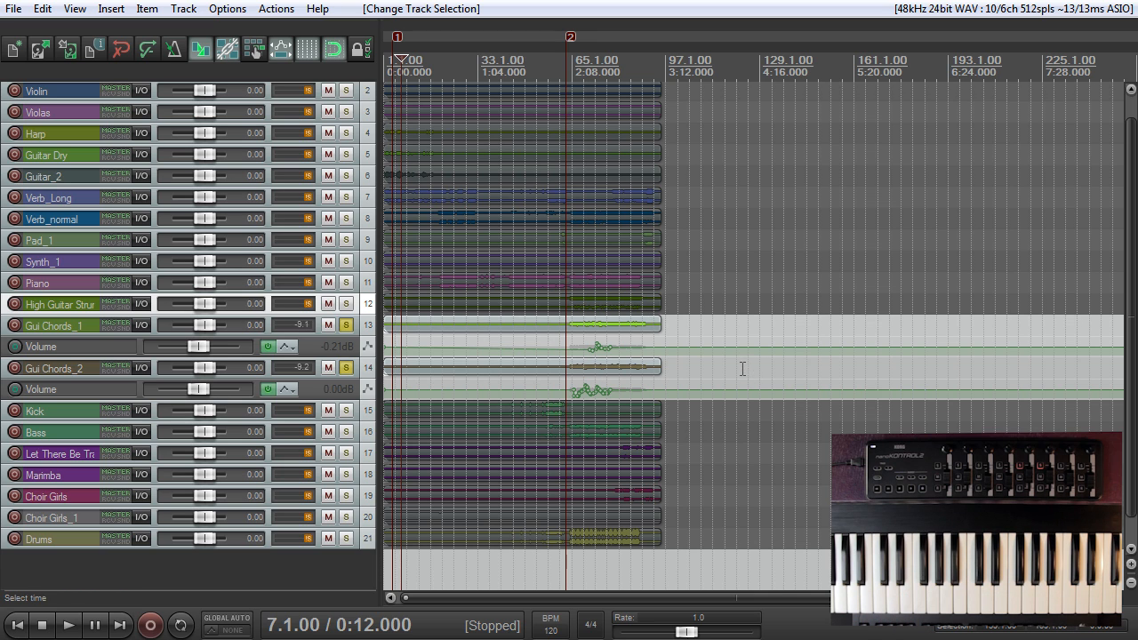
pyautogui.moveTo(830, 392)
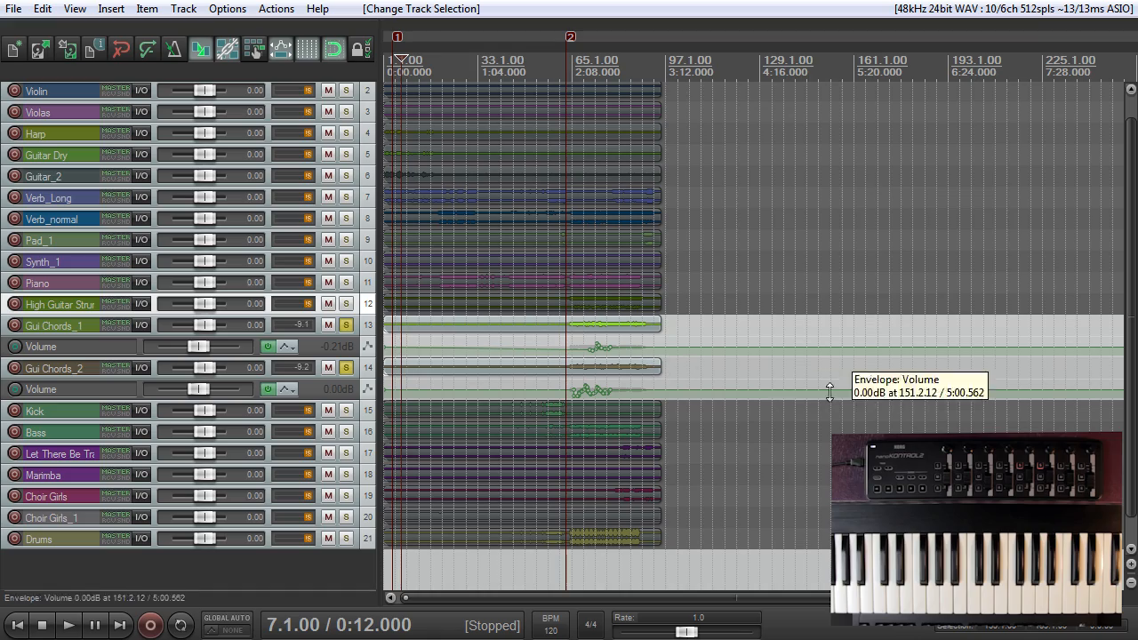